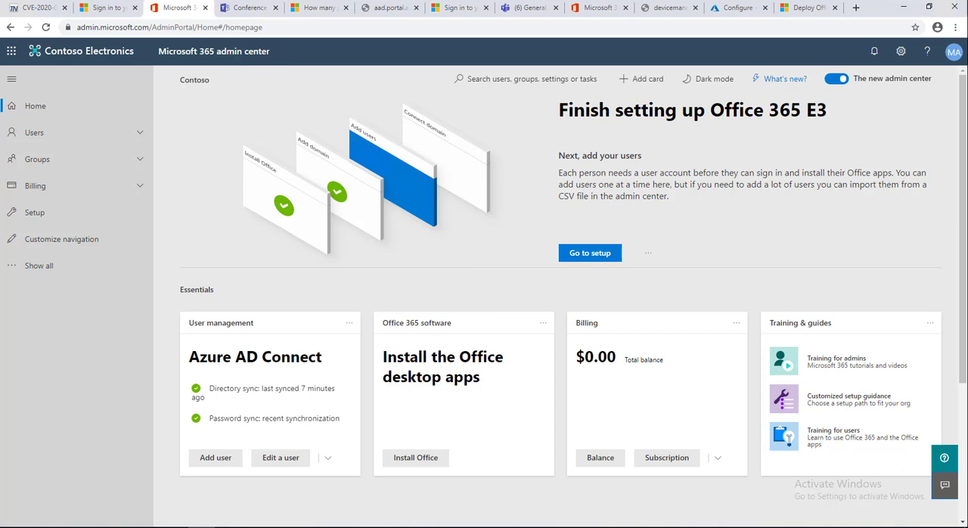
mouse_move(101, 364)
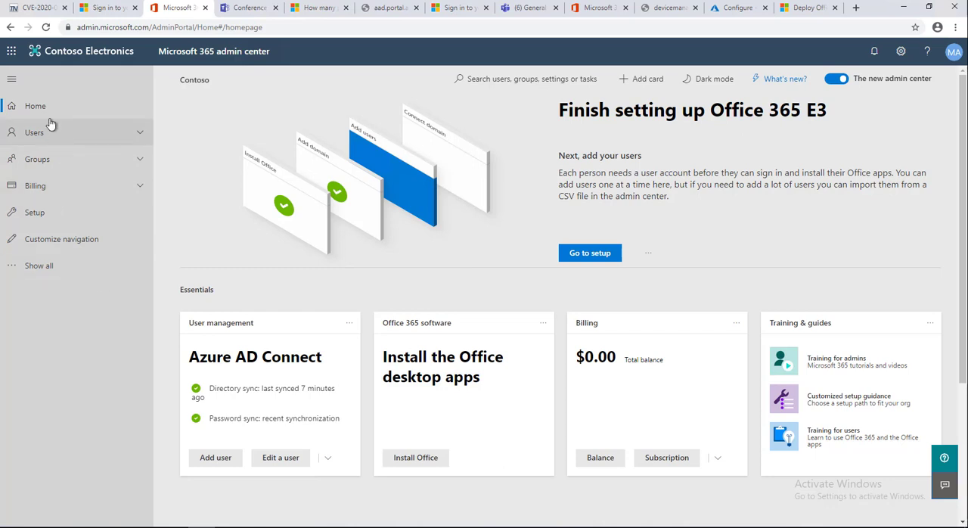
mouse_move(96, 257)
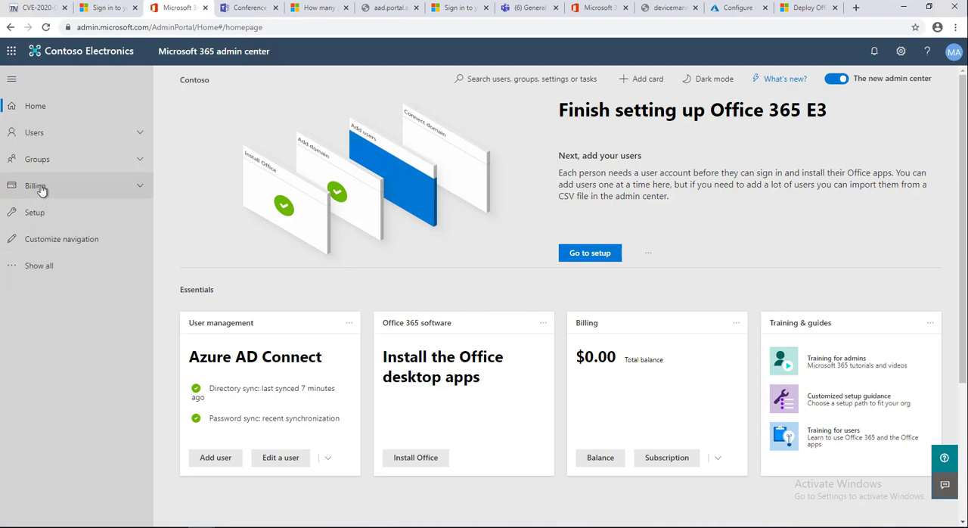
Expand Billing in the left navigation and go to Purchase services.
left_click(36, 184)
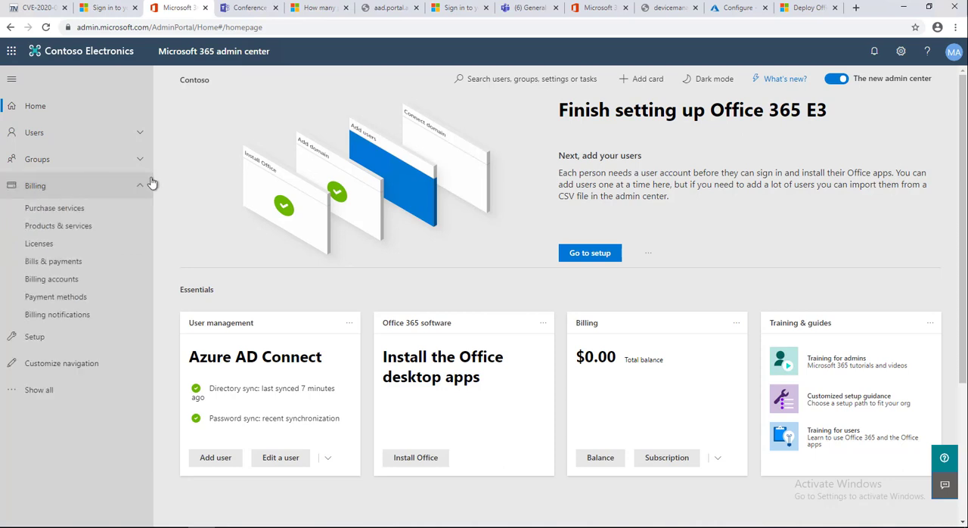
mouse_move(55, 212)
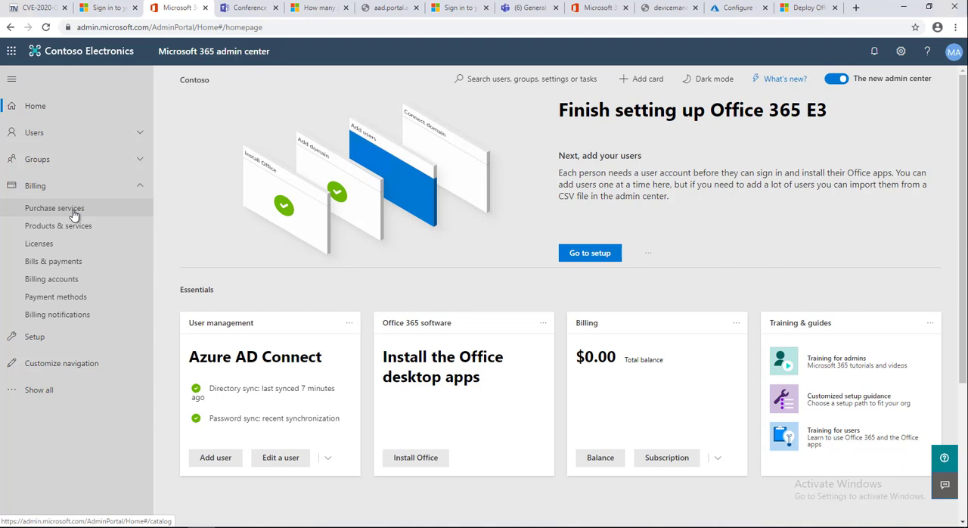
left_click(54, 209)
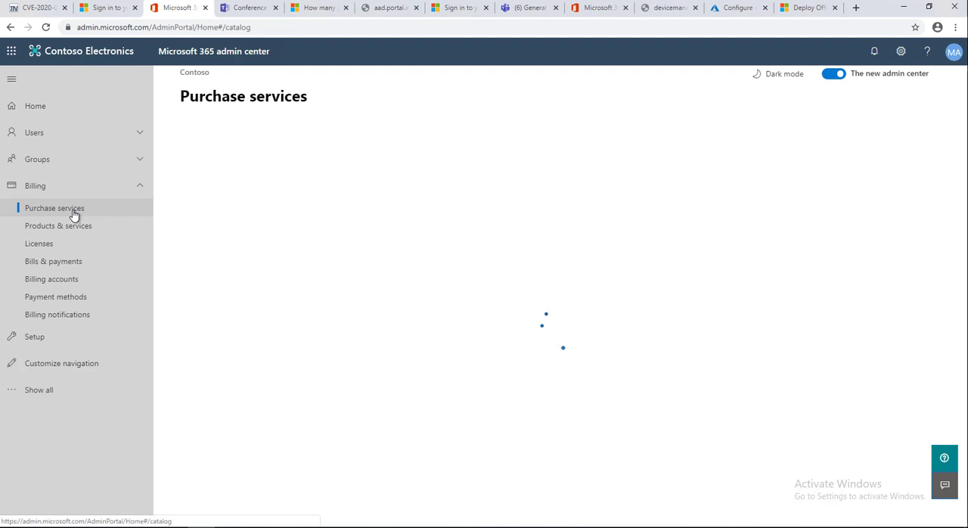
mouse_move(390, 303)
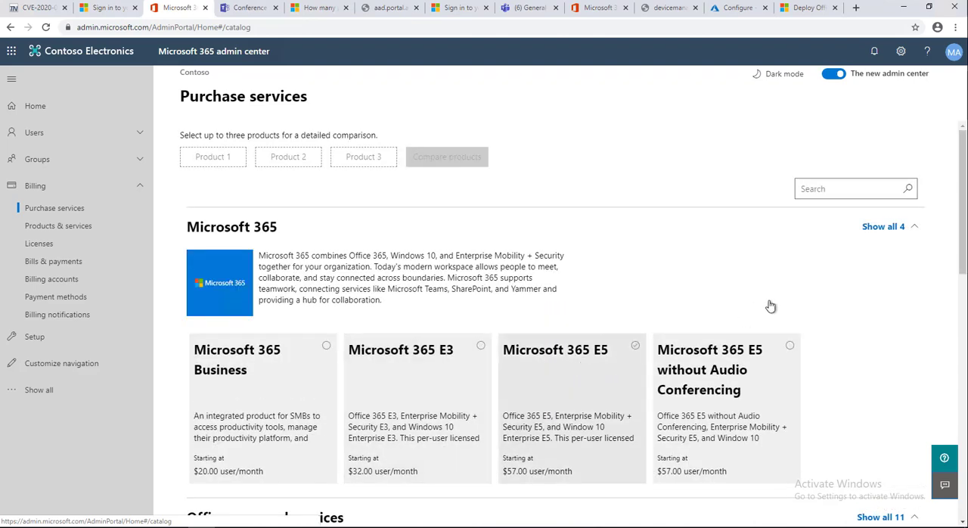
Scroll through the Microsoft 365, Office and Business apps product categories with prices.
scroll("down", 3)
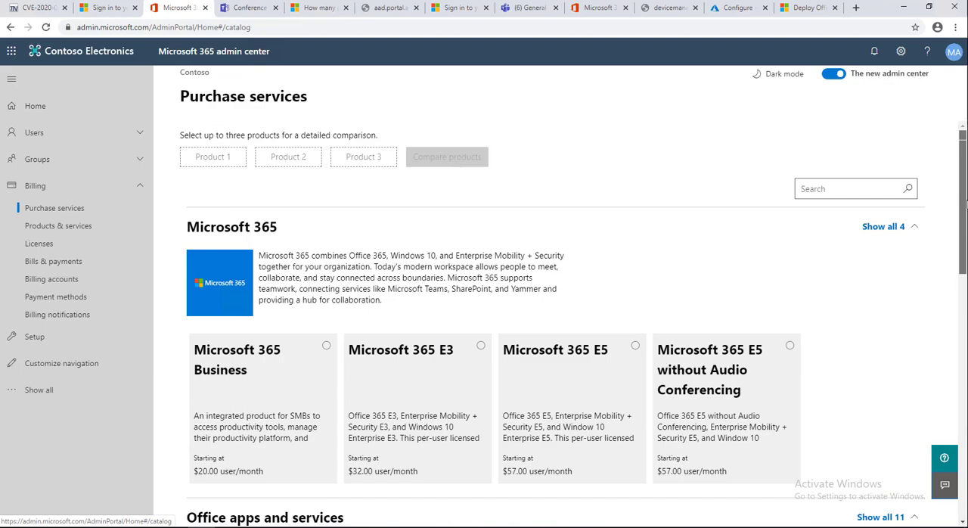
scroll("down", 3)
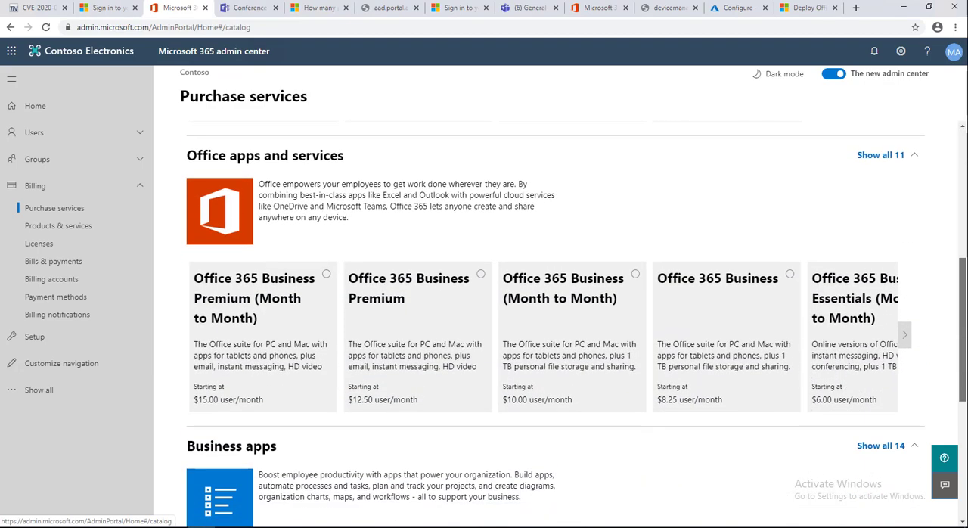
scroll("down", 3)
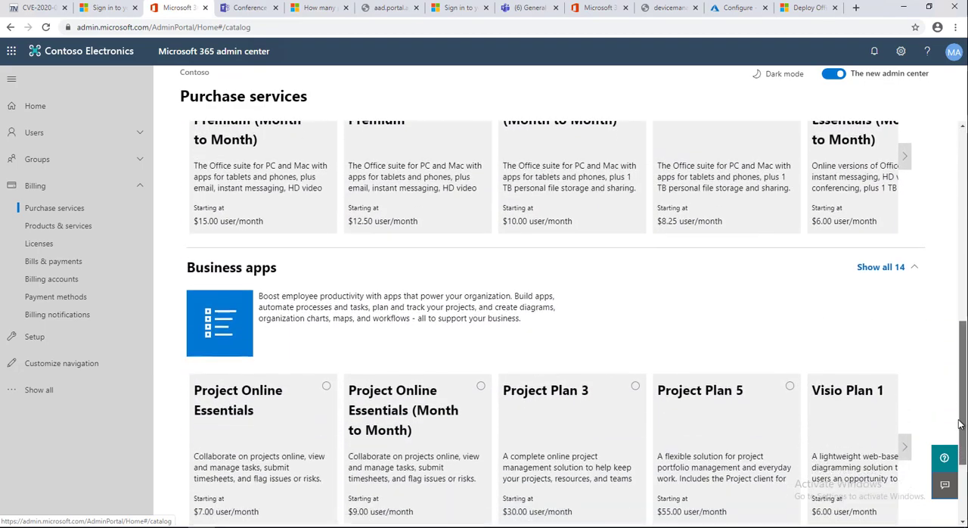
scroll("down", 3)
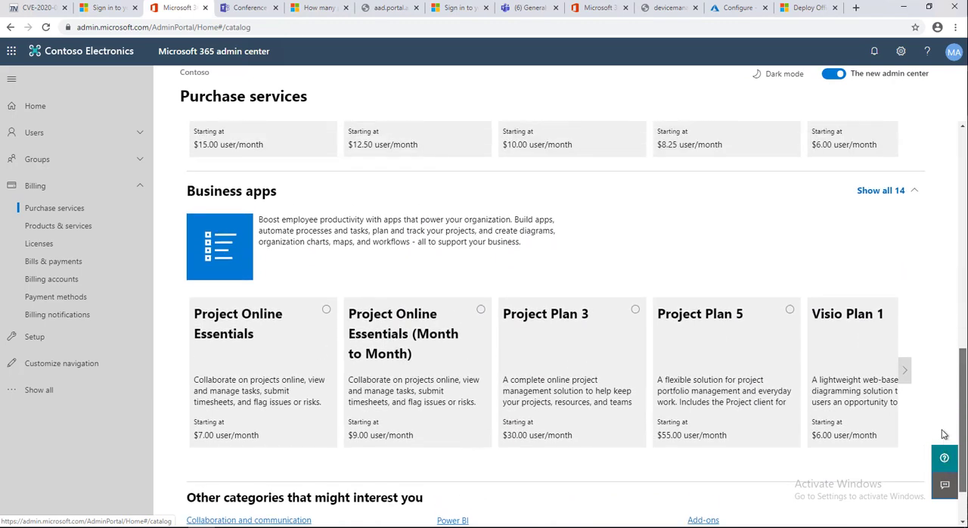
scroll("up", 3)
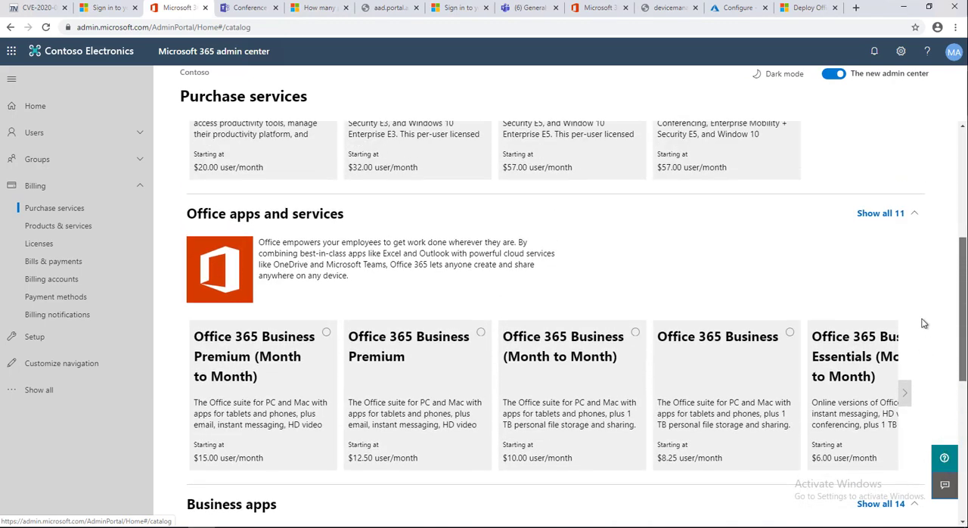
scroll("up", 3)
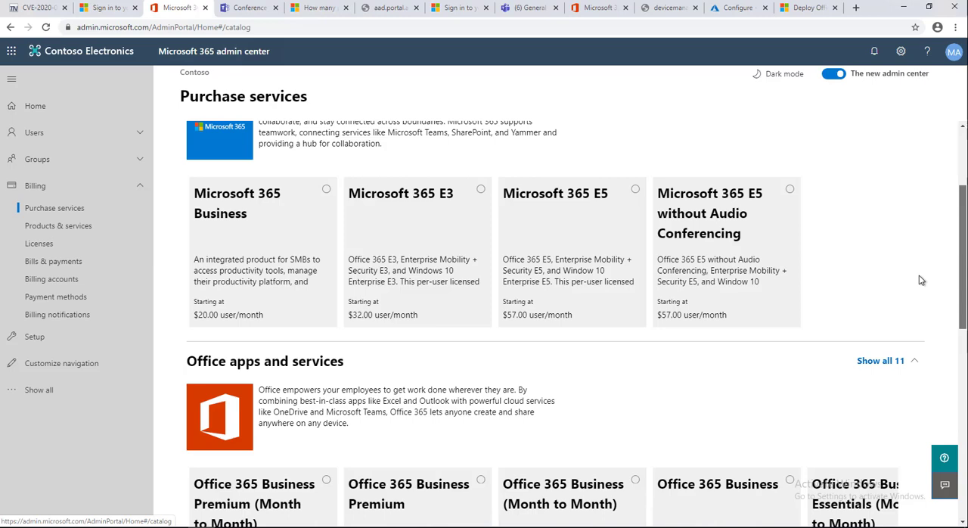
scroll("down", 3)
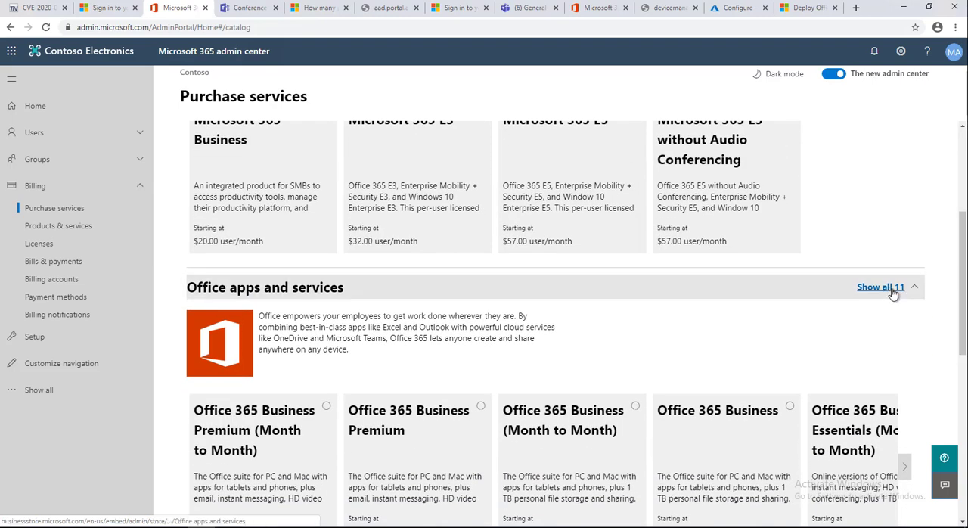
Show all 11 Office apps and services plans and scroll the list from Business Premium to Office 365 E1.
left_click(880, 288)
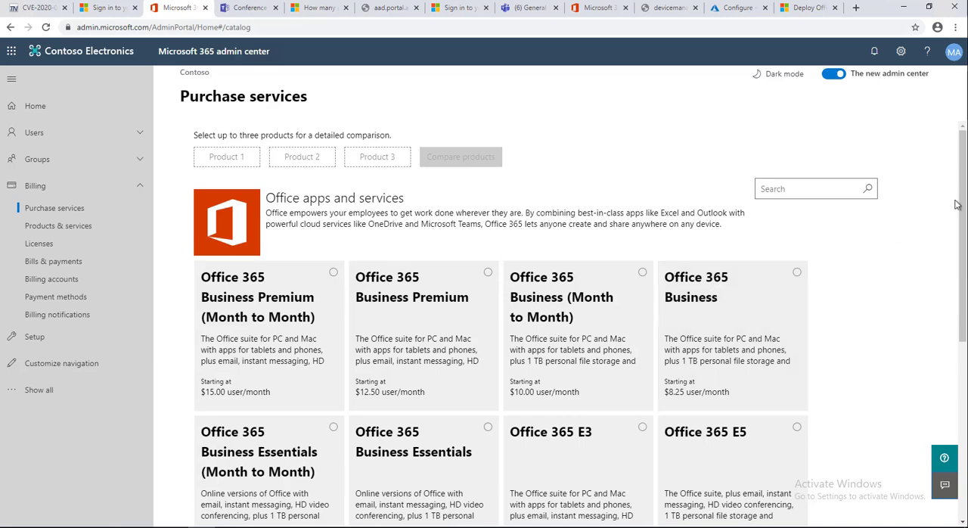
scroll("down", 3)
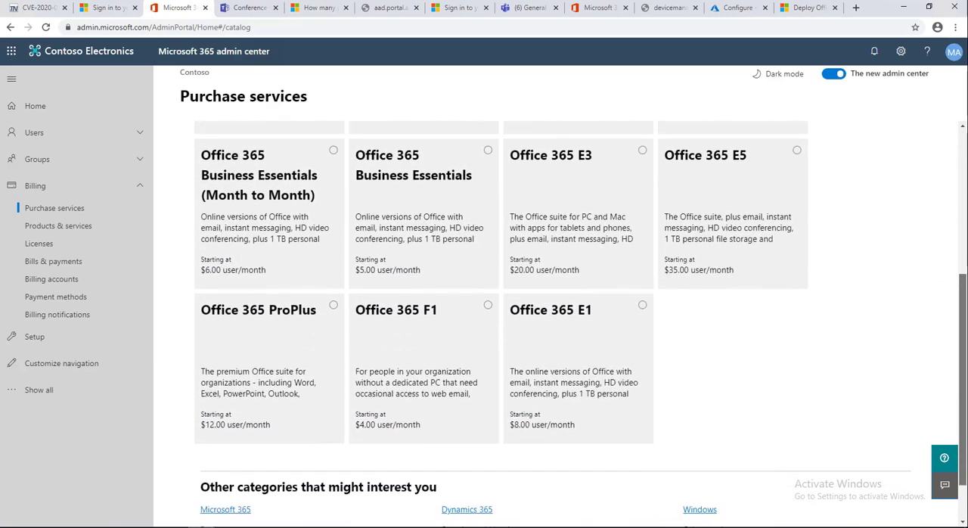
scroll("up", 3)
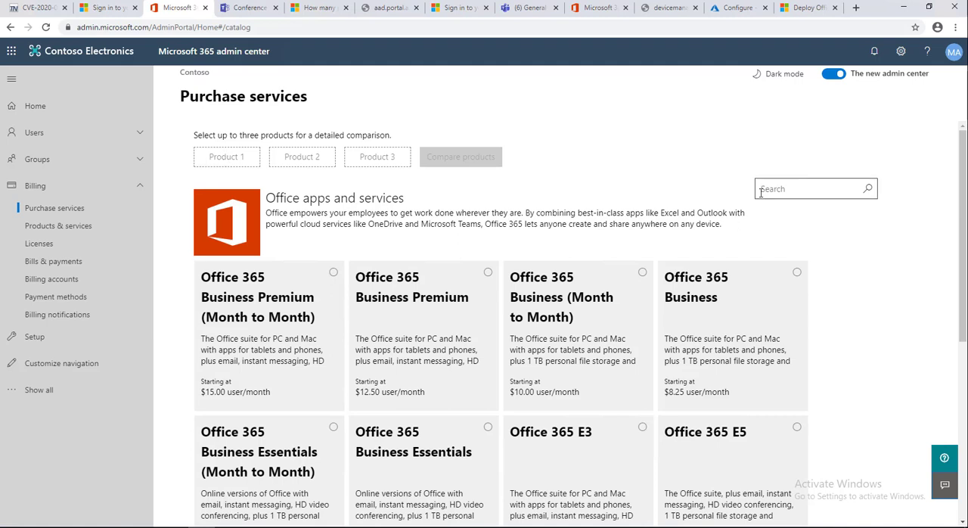
mouse_move(802, 345)
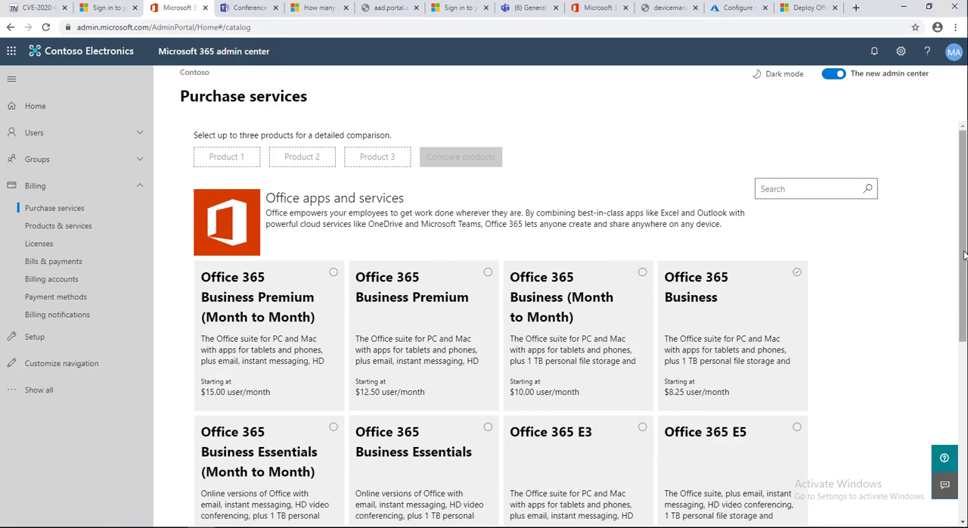
scroll("down", 3)
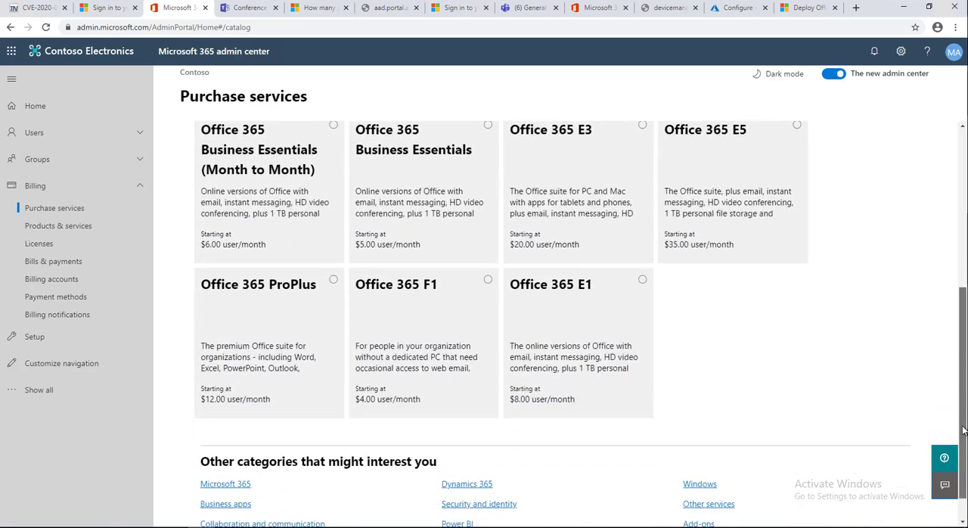
scroll("down", 3)
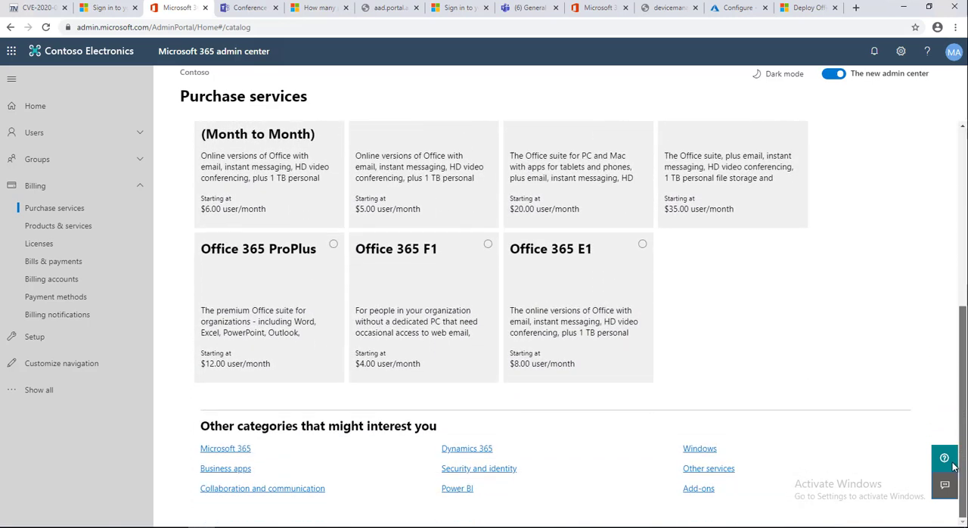
mouse_move(739, 505)
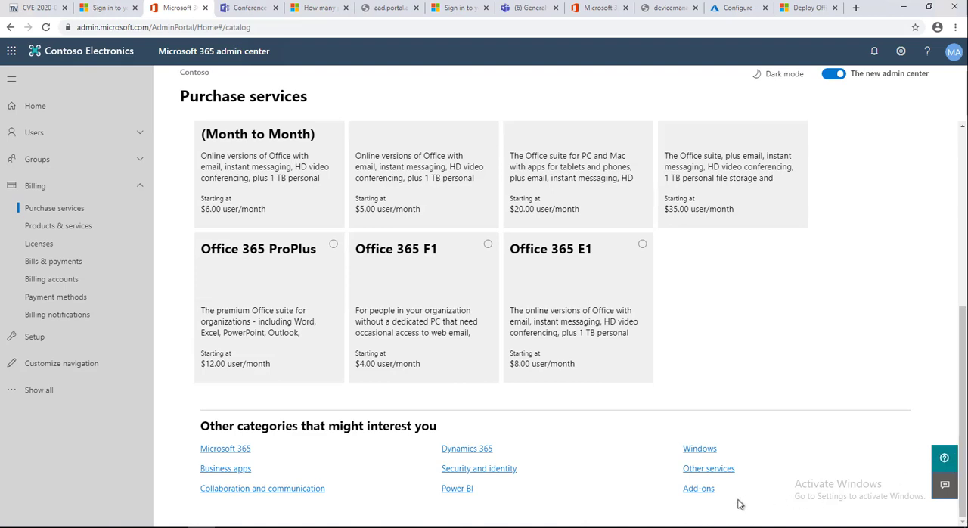
mouse_move(699, 487)
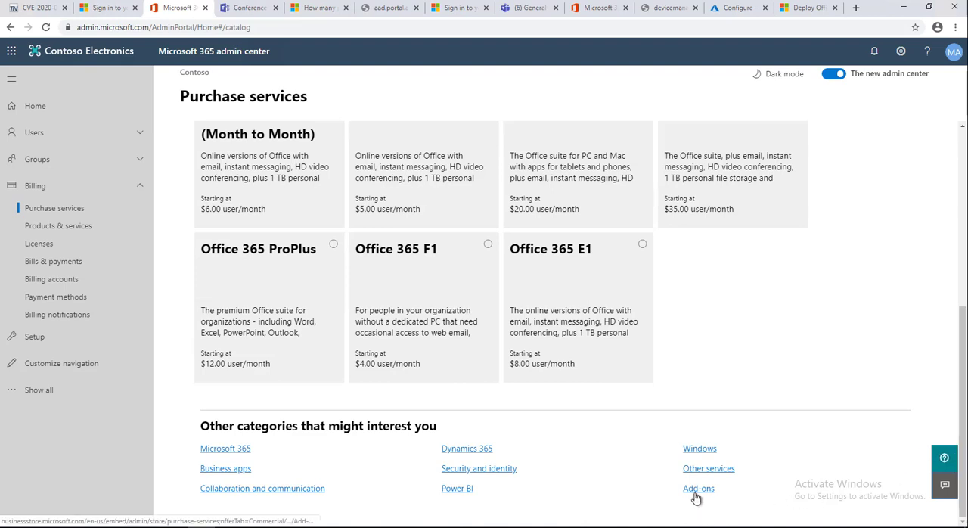
Browse the add-on products, scrolling down the Purchase services catalog.
left_click(699, 487)
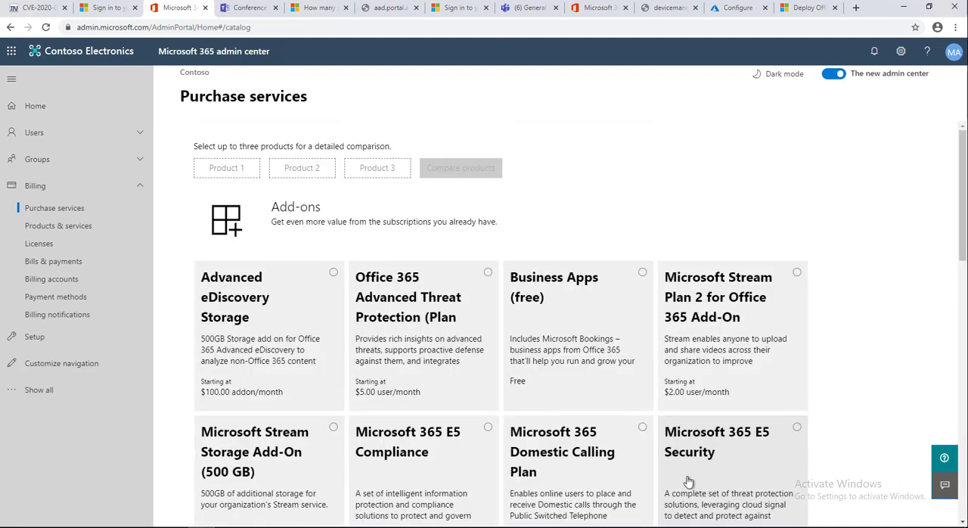
scroll("down", 3)
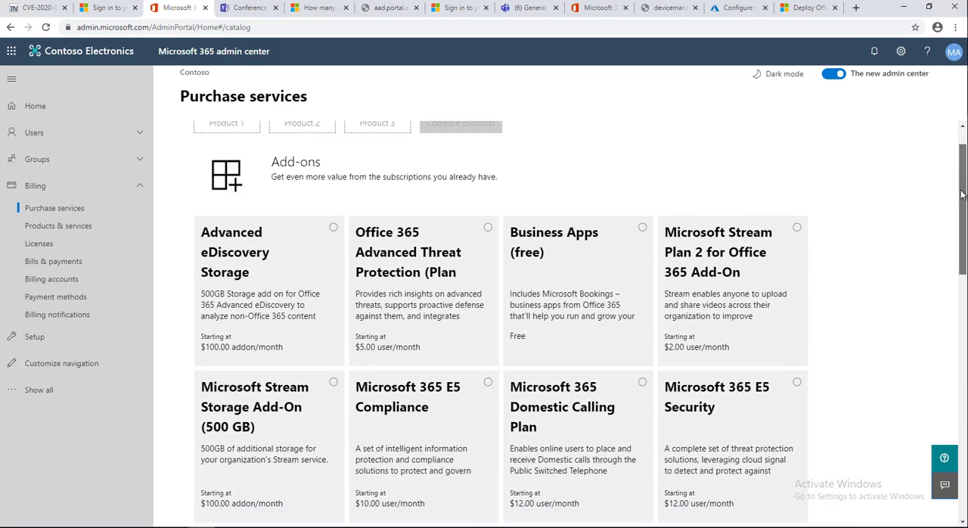
scroll("down", 3)
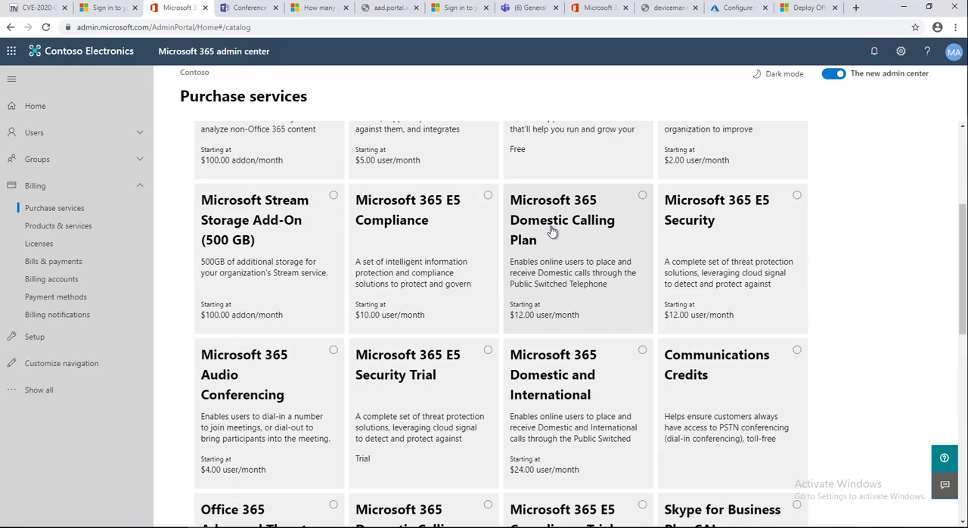
mouse_move(536, 394)
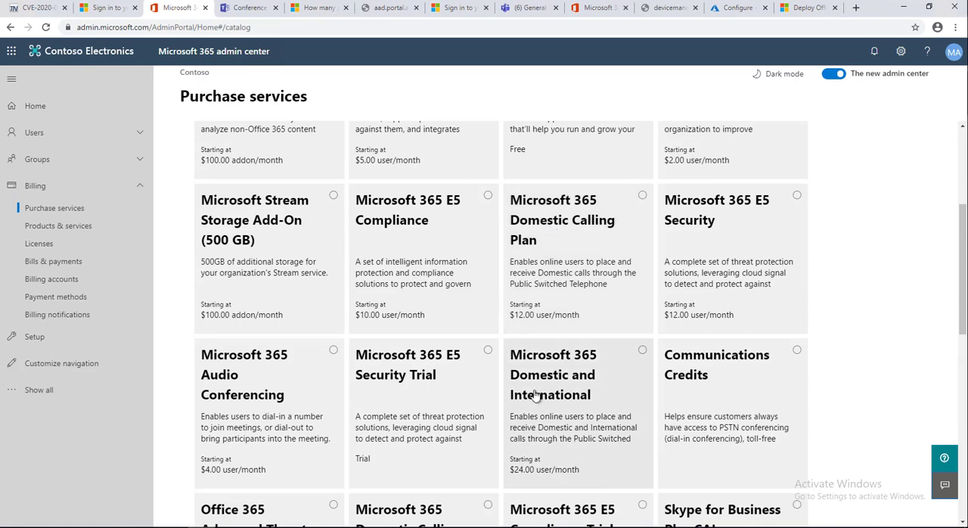
mouse_move(635, 414)
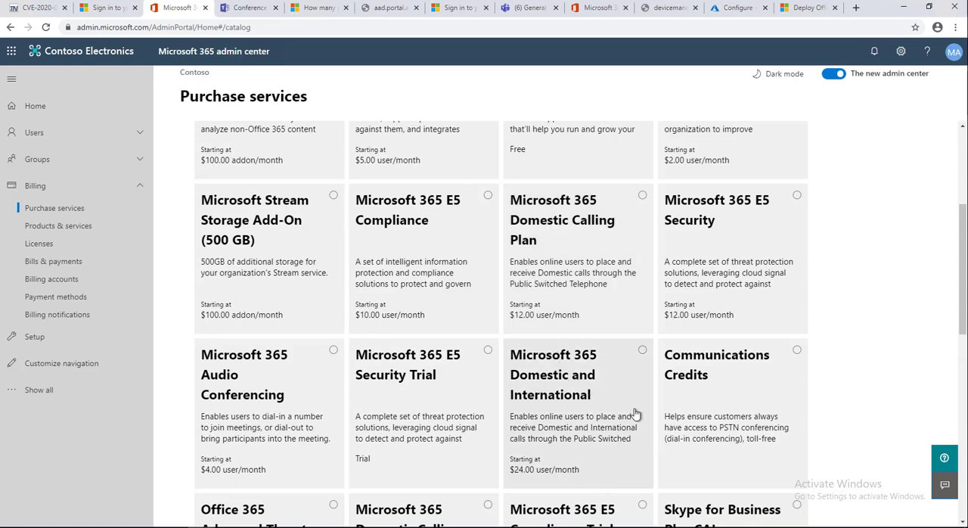
mouse_move(922, 378)
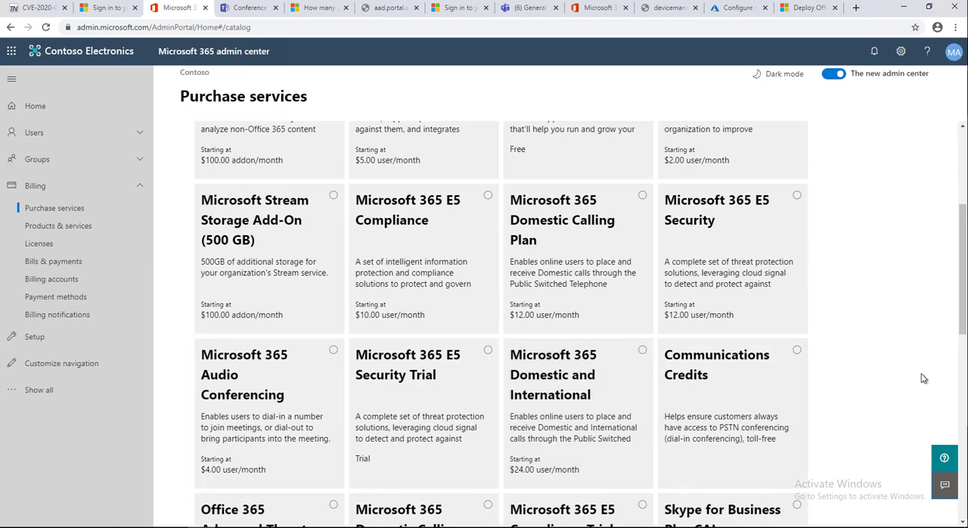
scroll("down", 3)
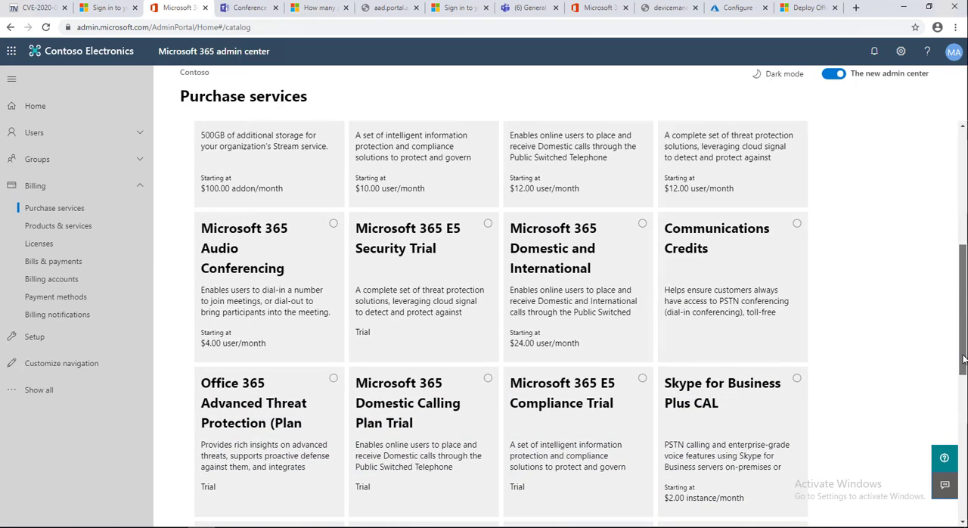
scroll("down", 3)
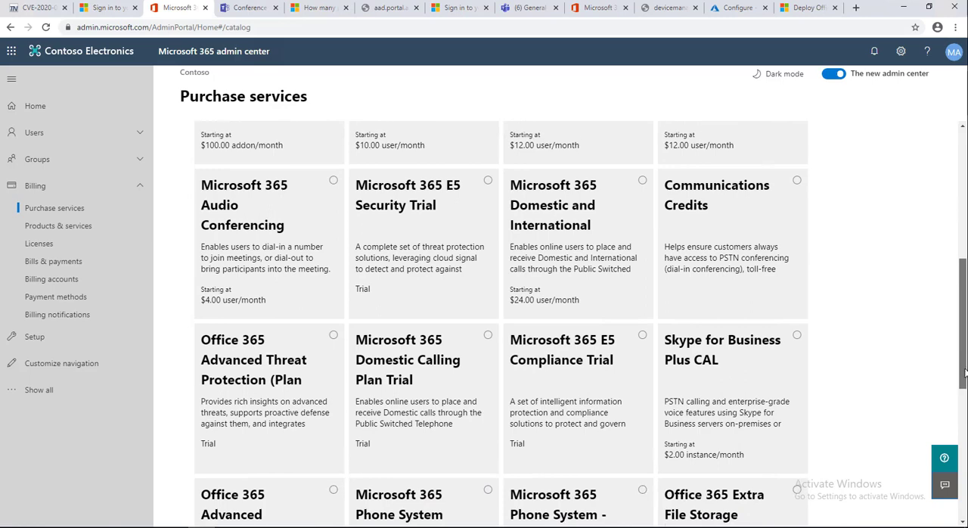
scroll("up", 3)
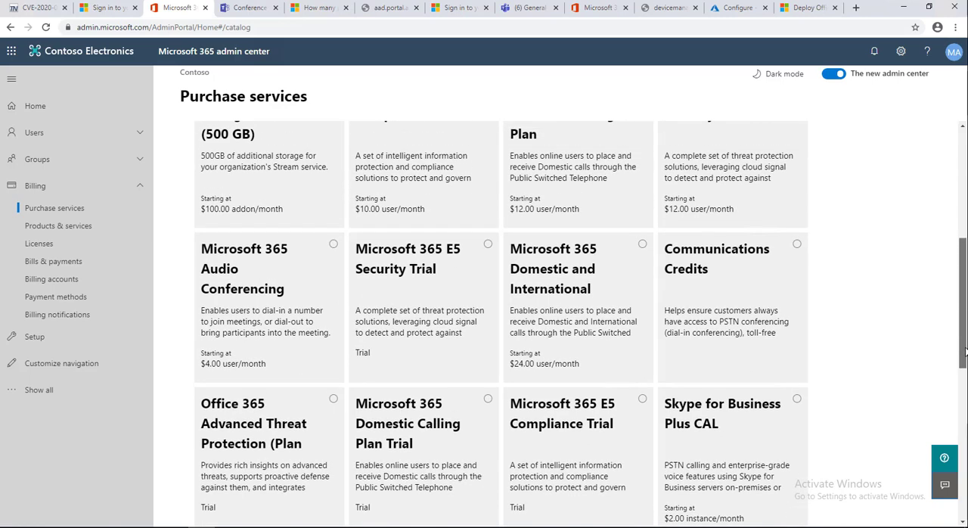
scroll("down", 3)
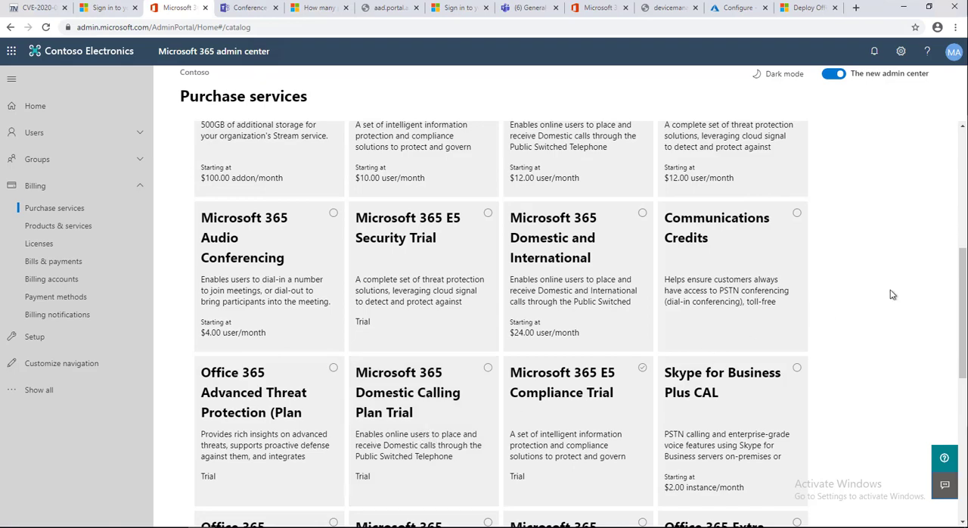
scroll("down", 3)
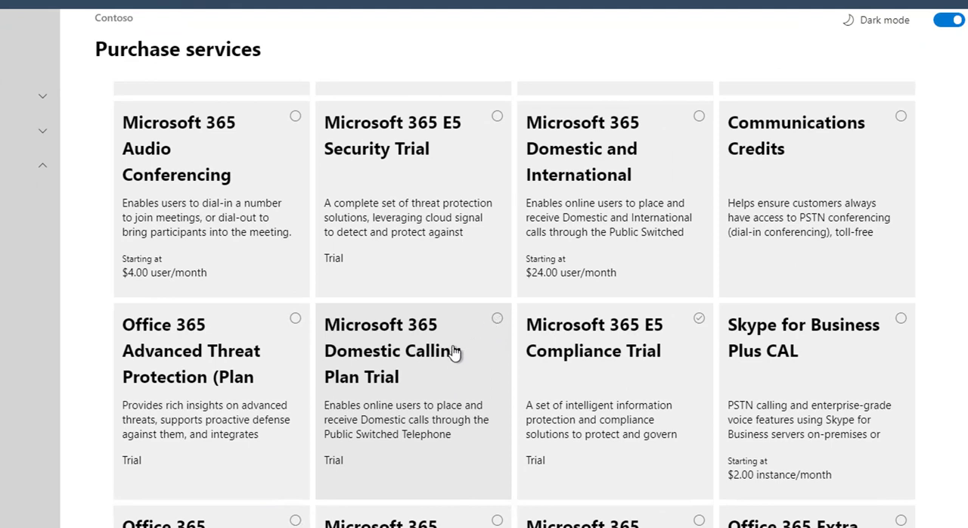
mouse_move(415, 362)
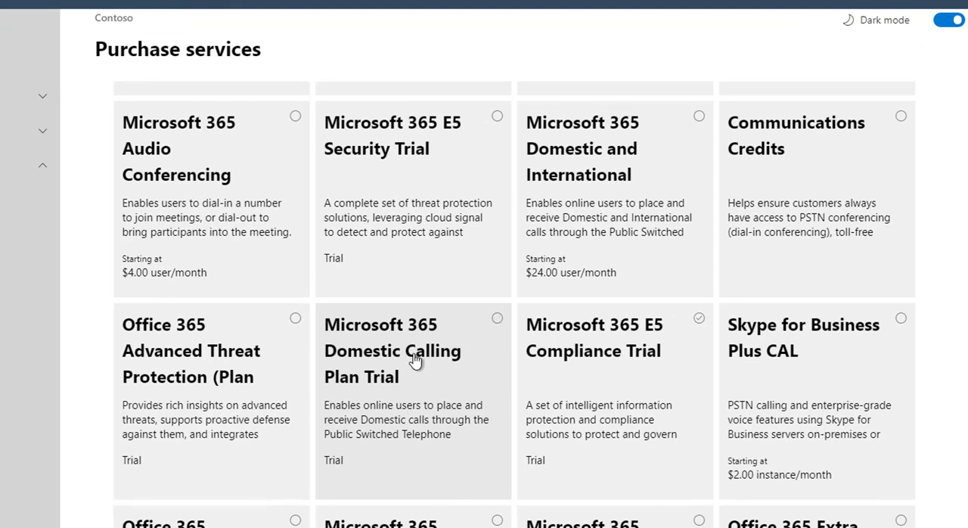
Choose the Microsoft 365 Domestic Calling Plan Trial tile, reaching its 25-user, 1-month checkout.
left_click(413, 350)
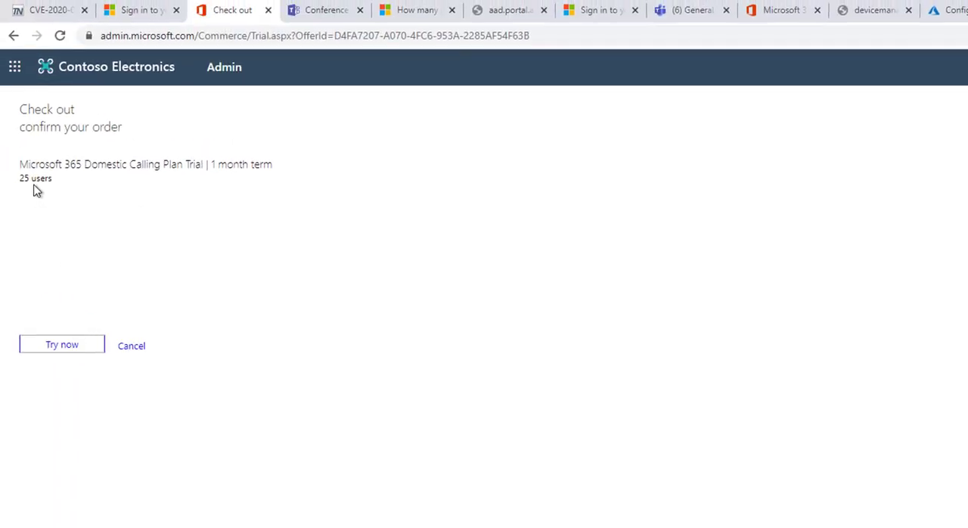
mouse_move(61, 345)
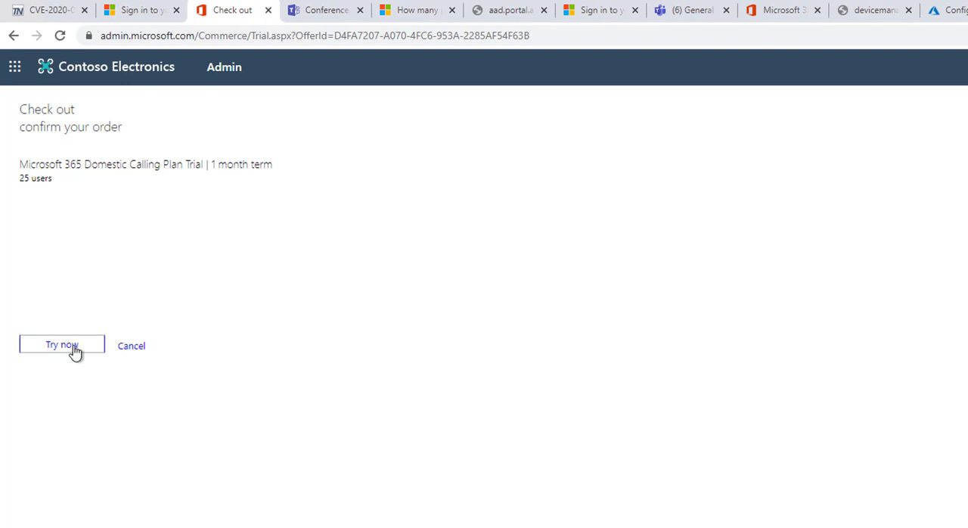
Confirm the 25-user Domestic Calling Plan Trial with Try now, getting an order receipt and confirmation number.
left_click(61, 345)
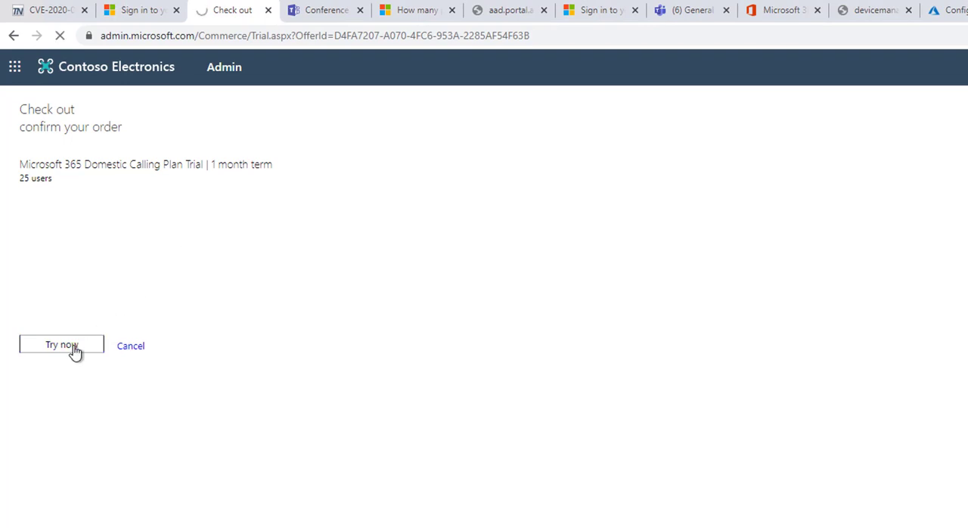
left_click(61, 345)
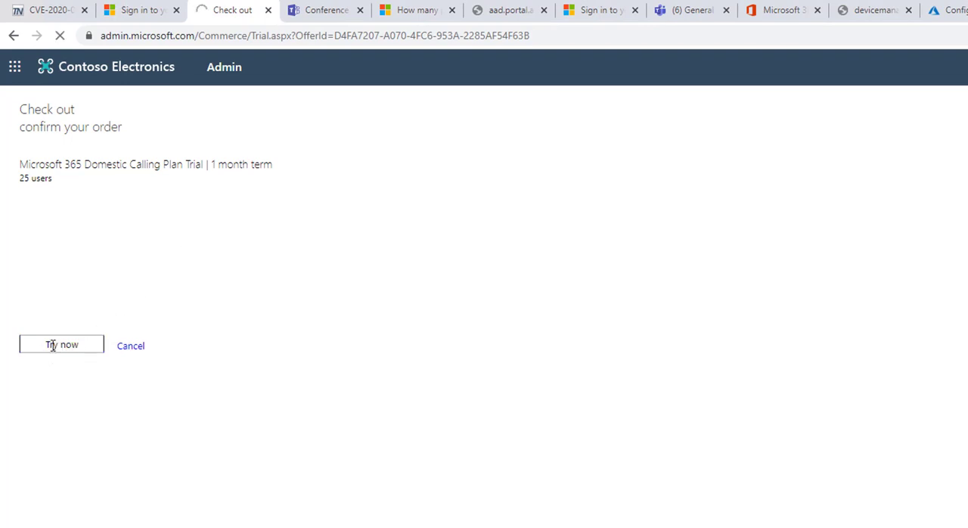
left_click(61, 345)
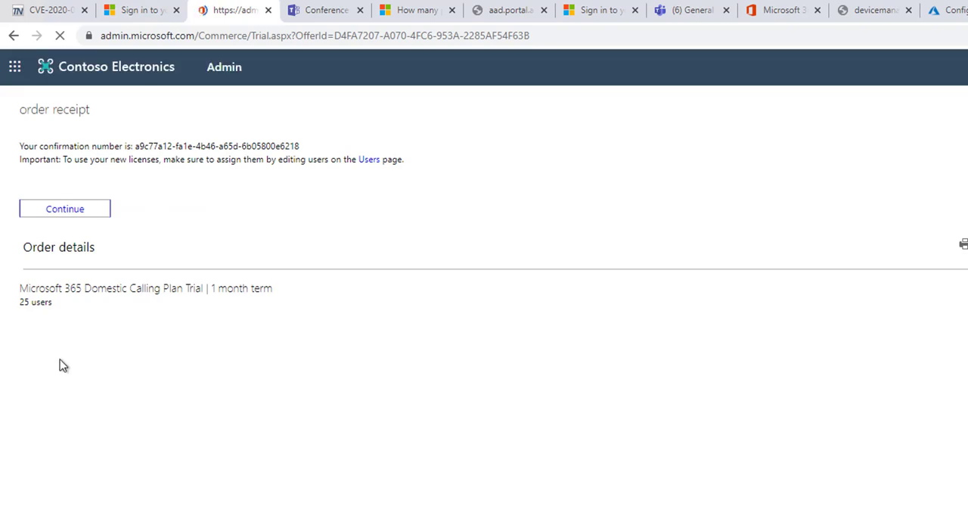
mouse_move(78, 157)
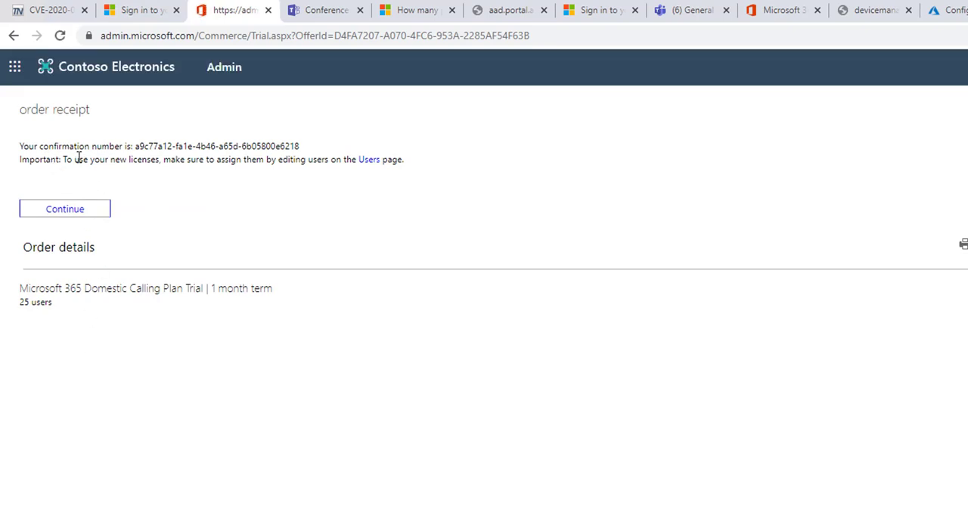
mouse_move(81, 218)
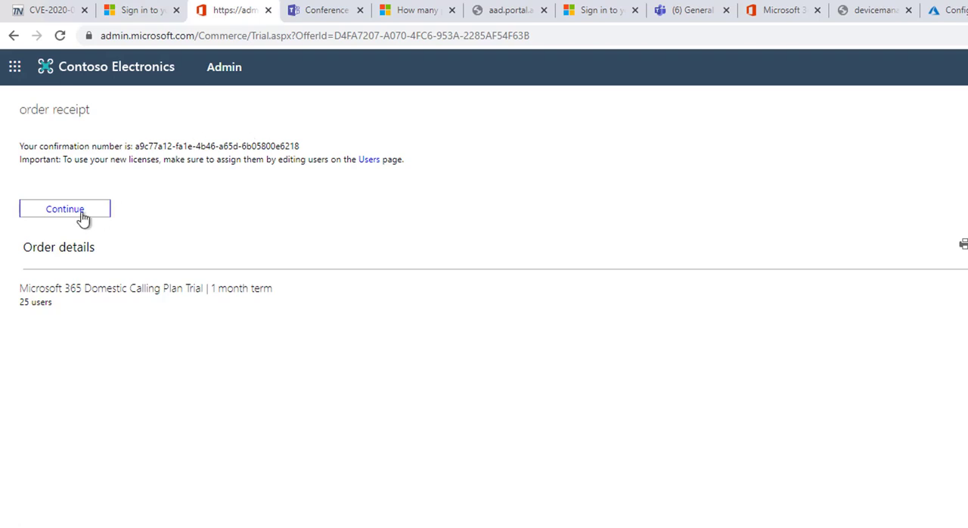
Continue past the order receipt back toward the admin center.
left_click(63, 208)
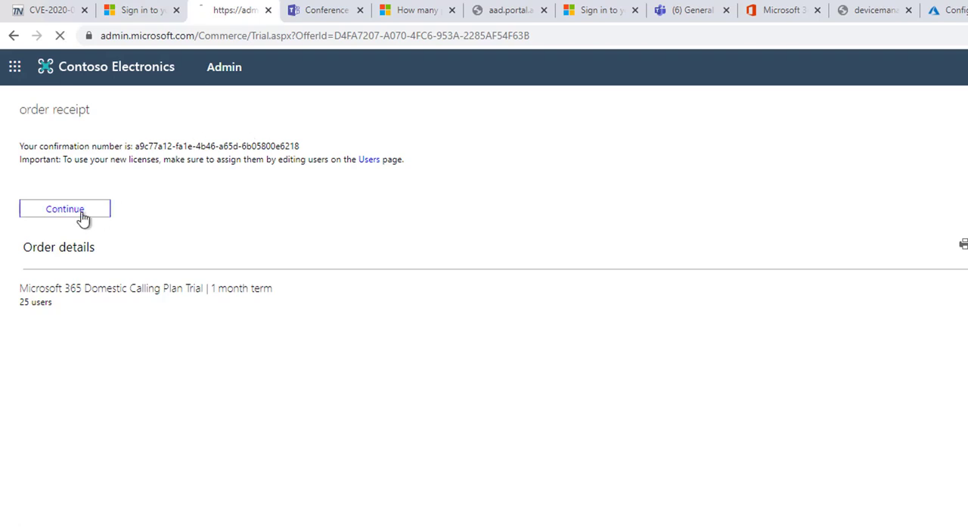
Leave the receipt, expand Billing and go to Products & services via Purchase services.
left_click(64, 209)
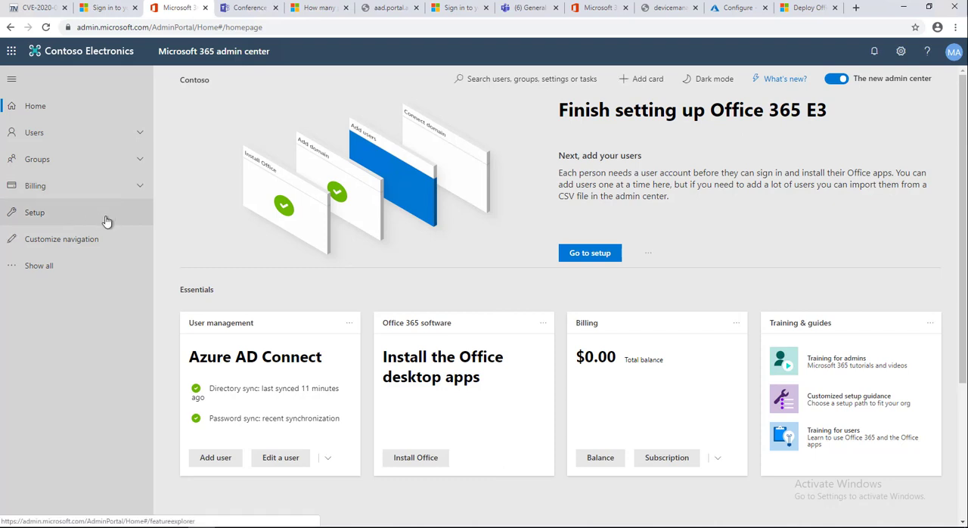
mouse_move(61, 211)
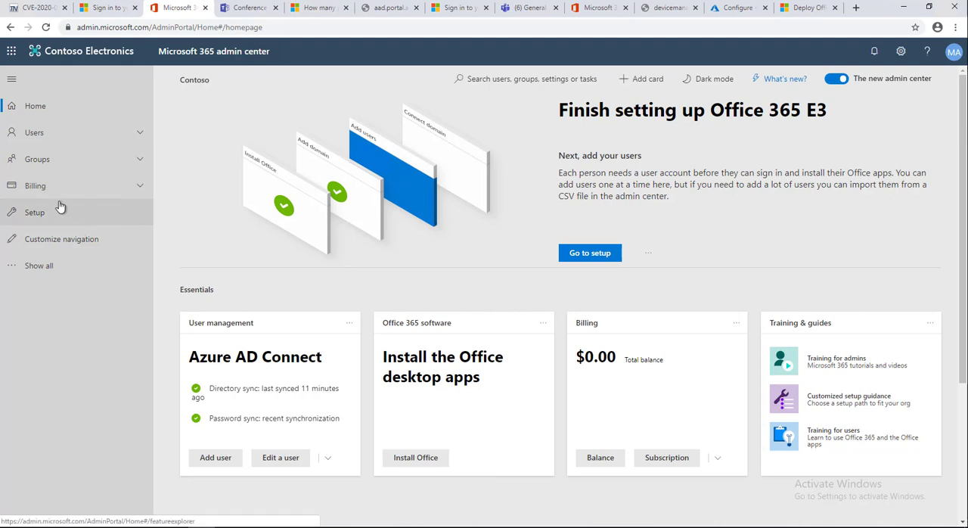
mouse_move(58, 159)
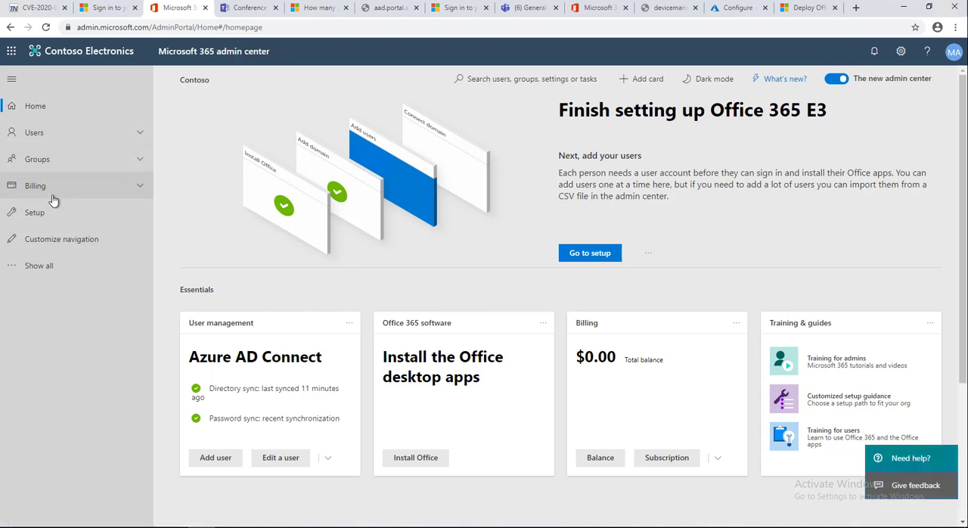
left_click(37, 184)
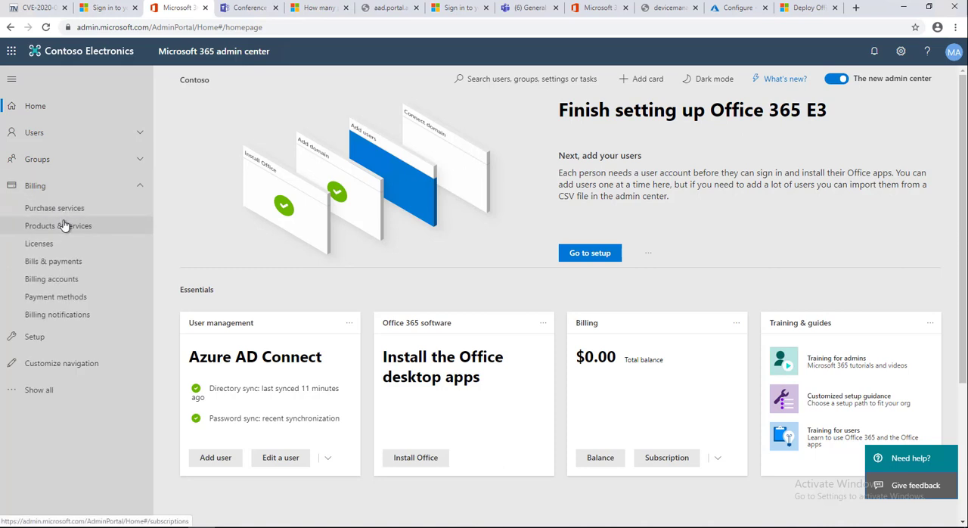
left_click(55, 208)
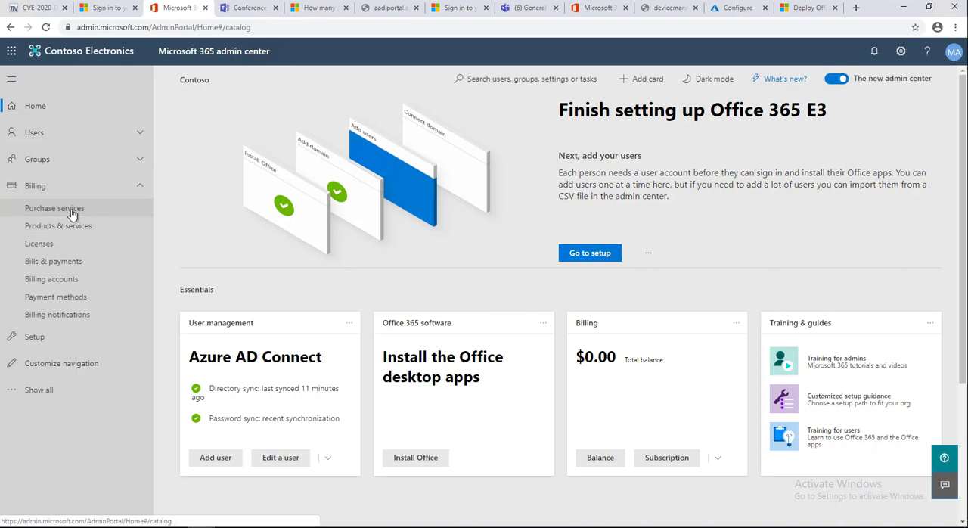
left_click(54, 208)
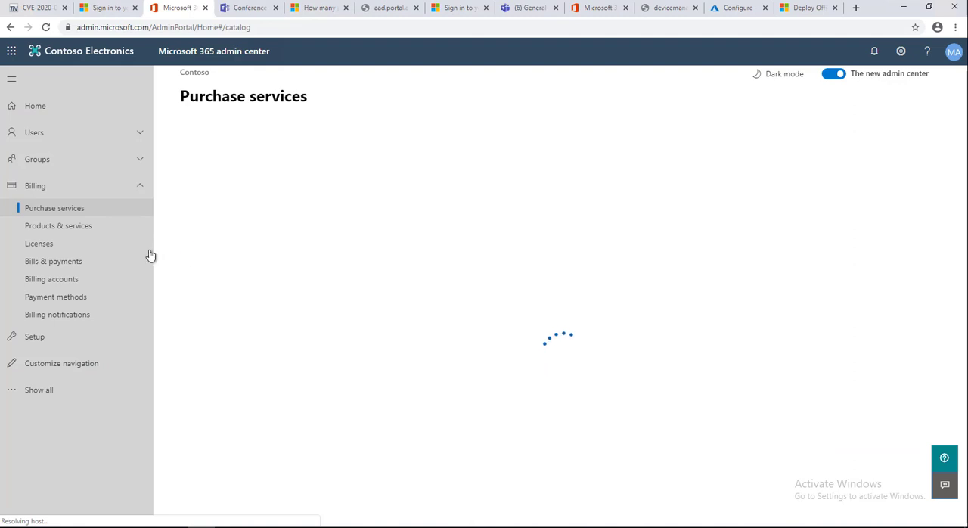
left_click(57, 225)
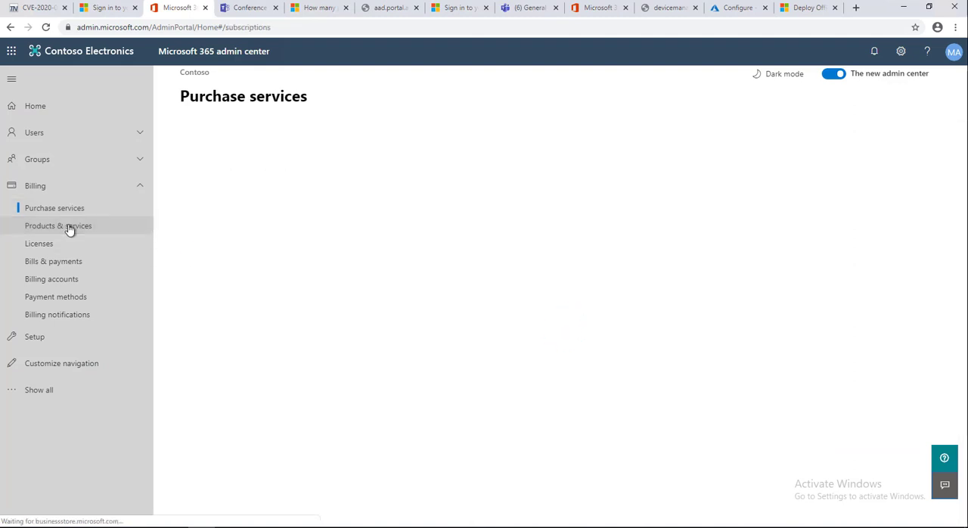
left_click(57, 225)
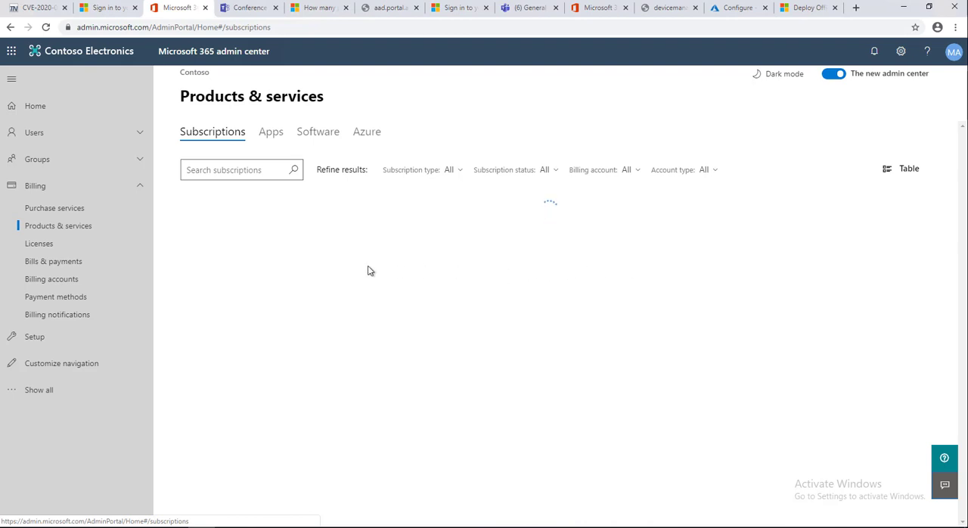
mouse_move(310, 262)
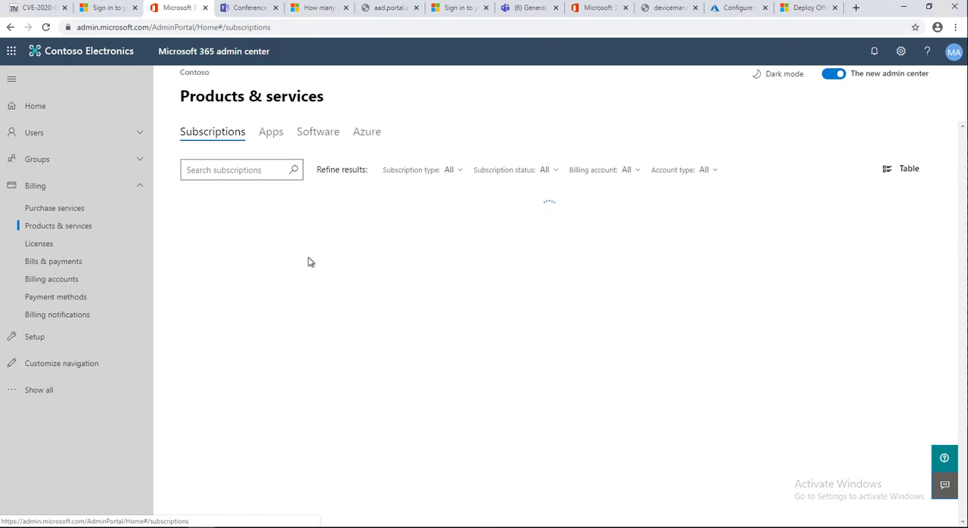
mouse_move(421, 296)
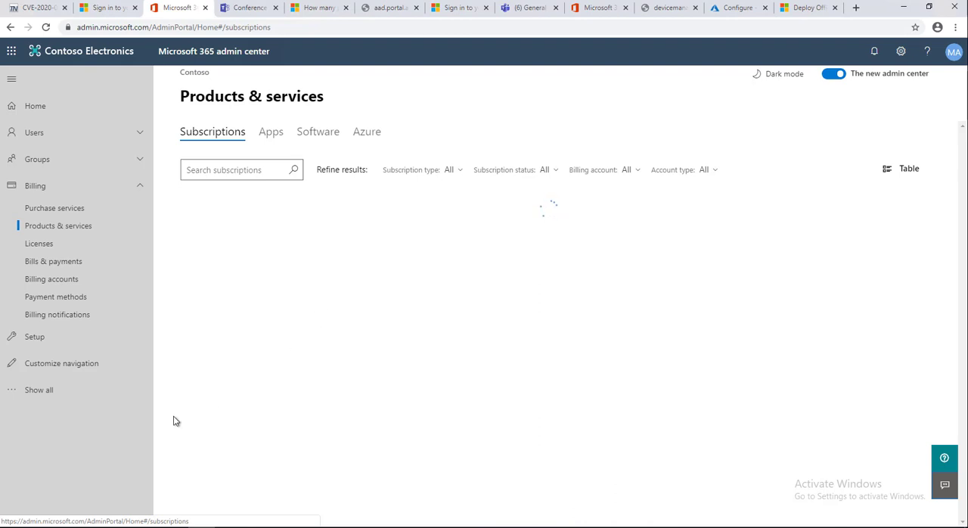
left_click(242, 169)
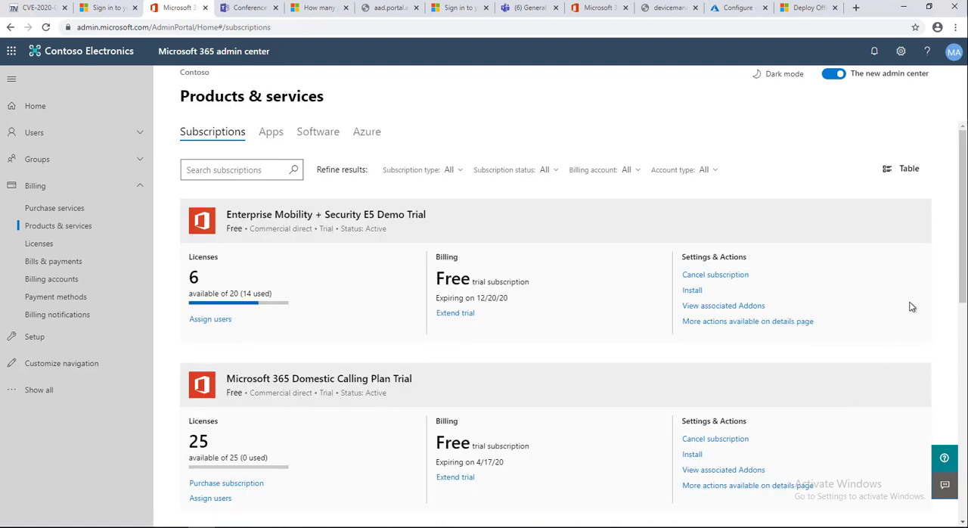
mouse_move(956, 241)
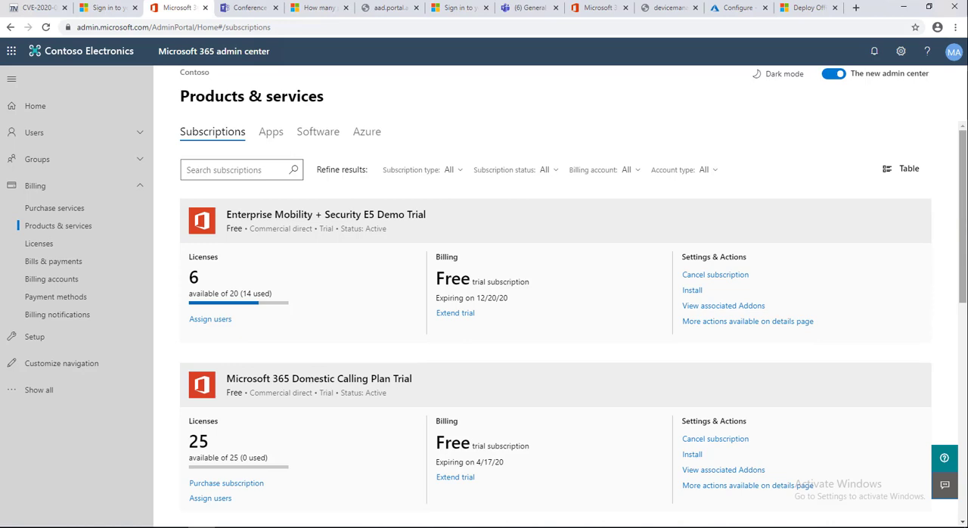
scroll("down", 3)
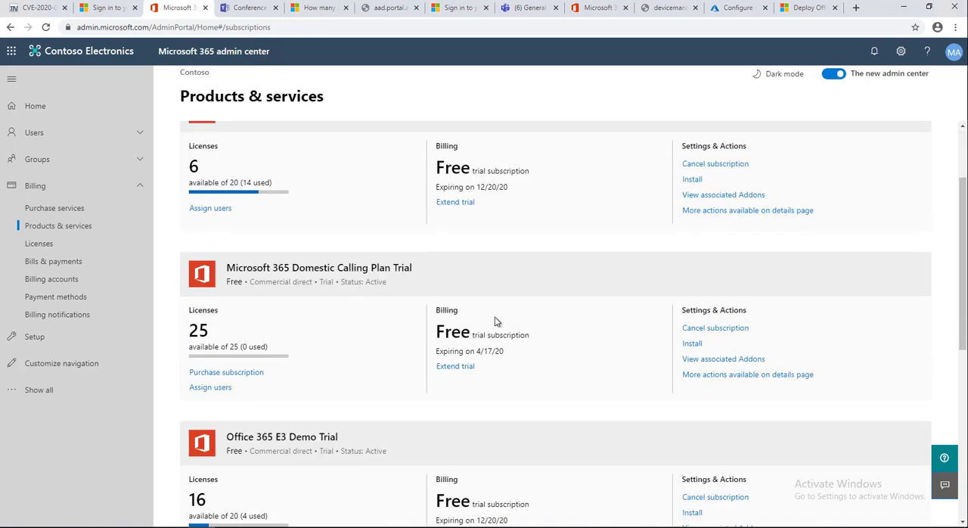
scroll("down", 3)
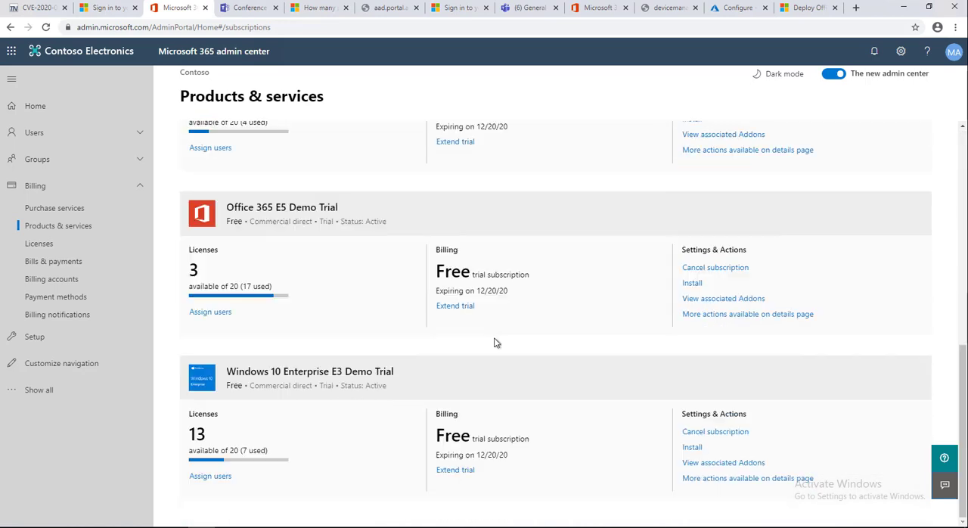
scroll("up", 3)
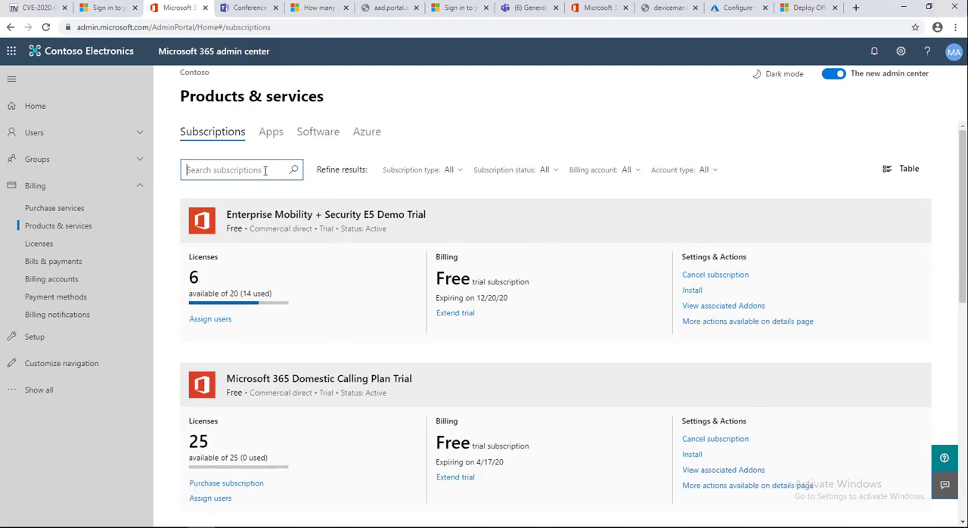
Search subscriptions for 'pstn' with no results, clear it, and switch to the Software view.
type("pst")
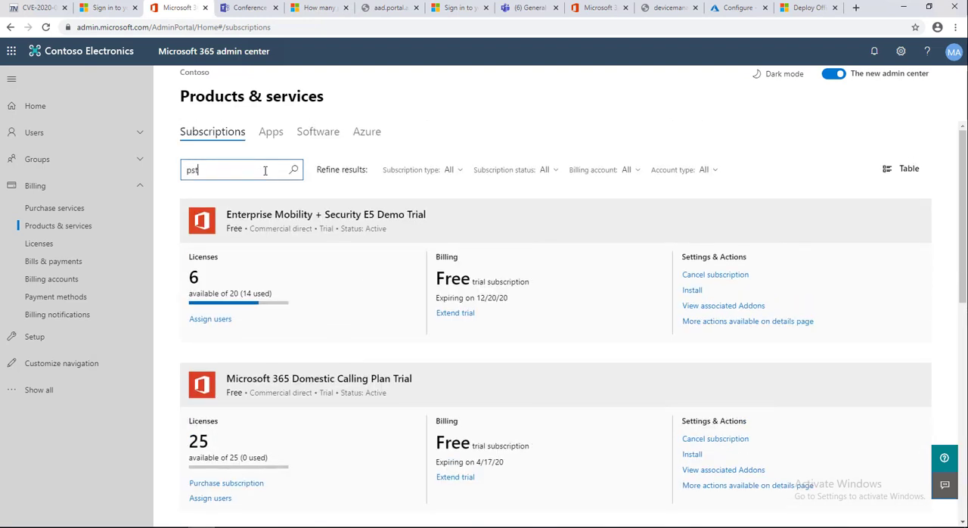
type("n")
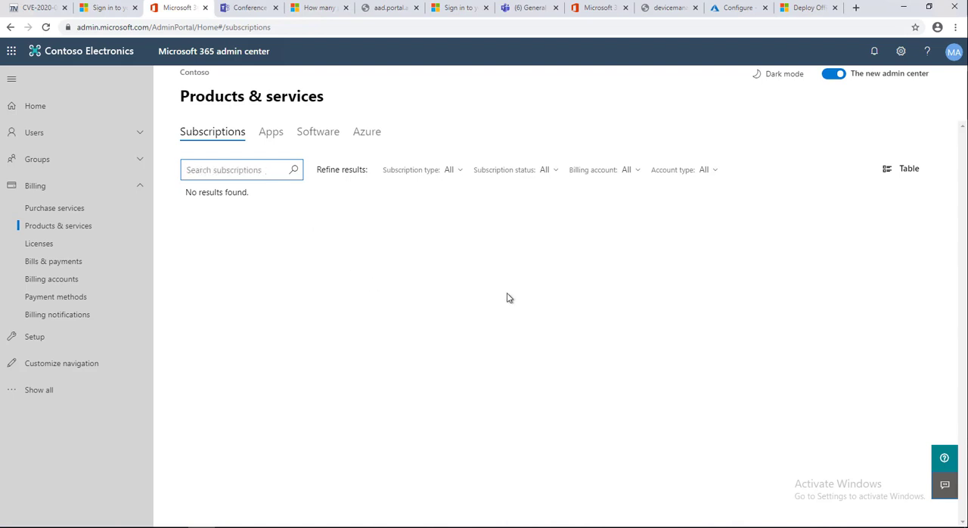
left_click(242, 169)
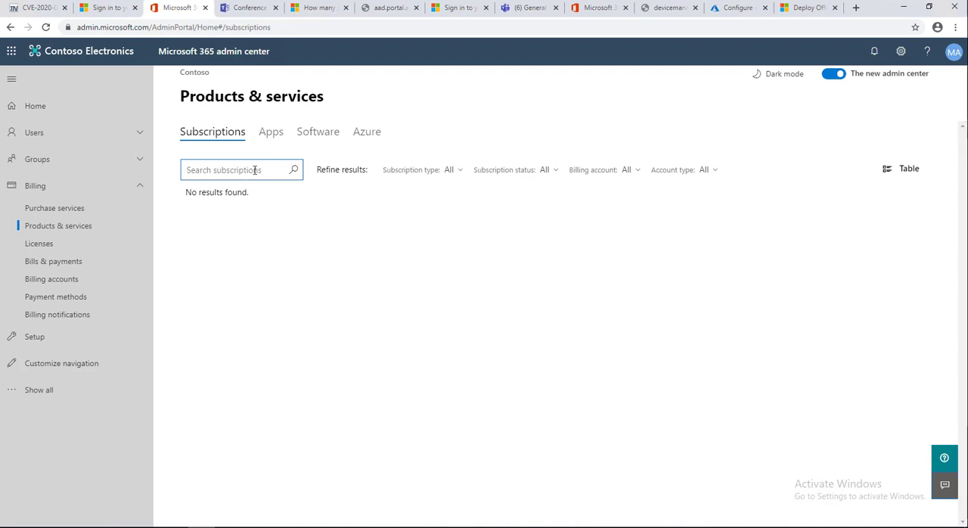
left_click(318, 130)
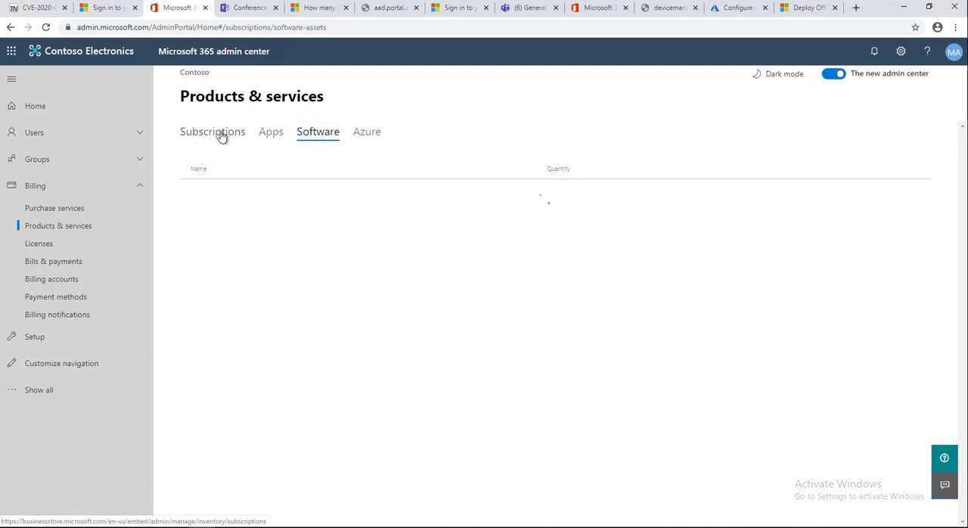
Return to Subscriptions and review the Domestic Calling Plan Trial with 25 of 25 licenses alongside the E3 and E5 trials.
left_click(212, 130)
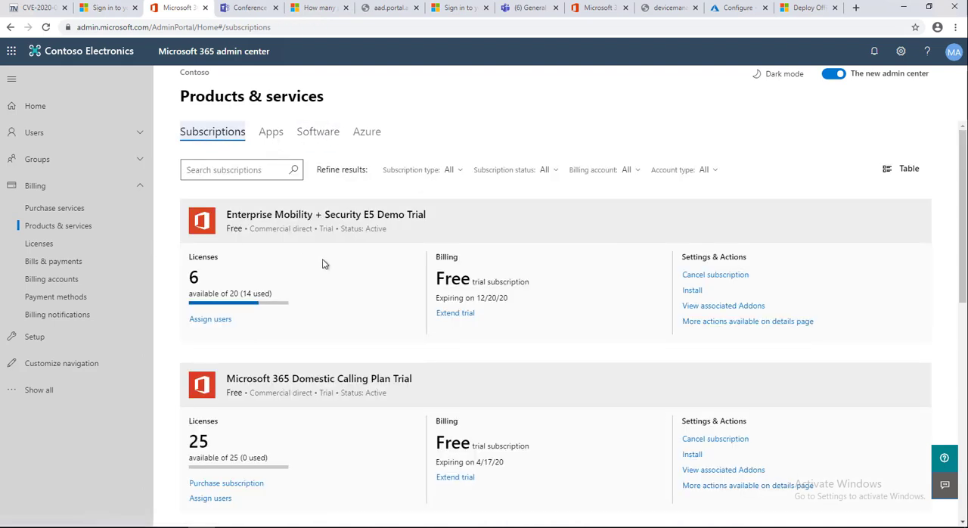
mouse_move(838, 289)
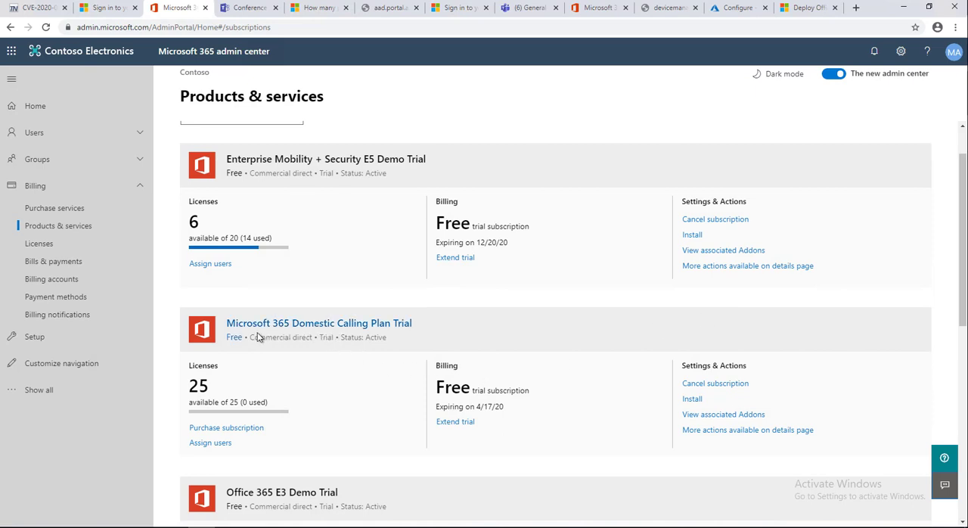
mouse_move(309, 334)
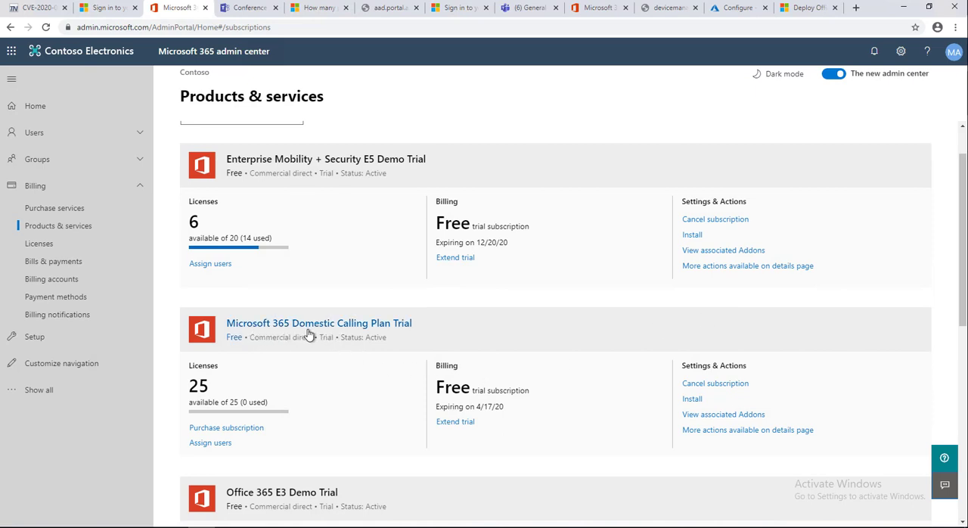
mouse_move(279, 408)
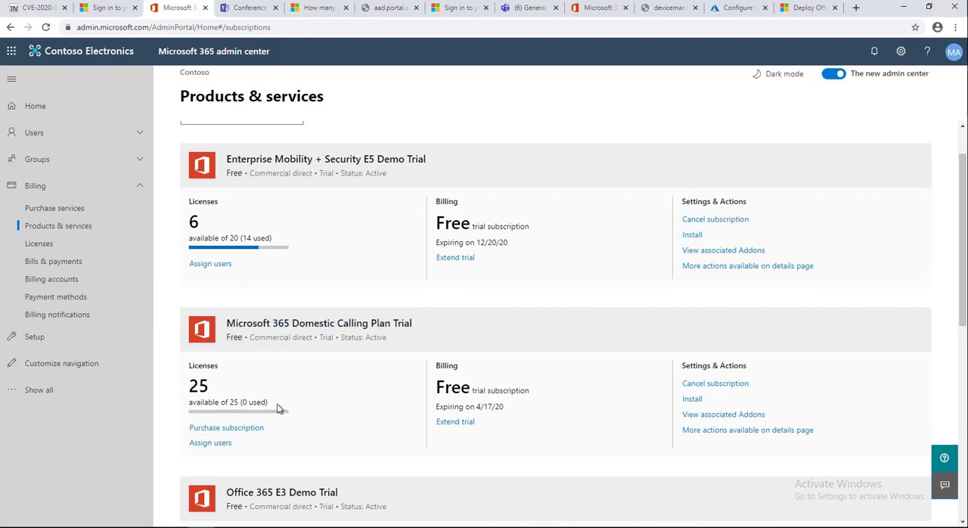
mouse_move(210, 442)
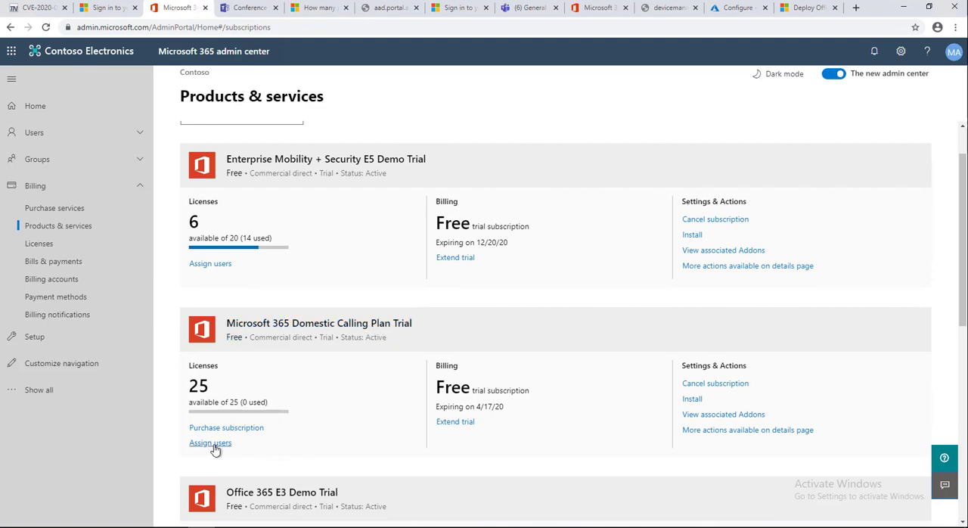
mouse_move(220, 442)
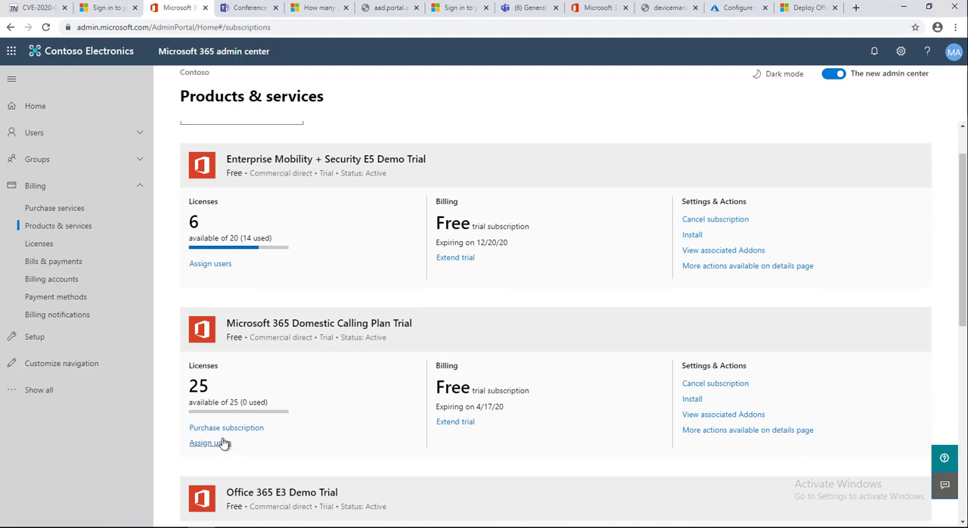
mouse_move(227, 427)
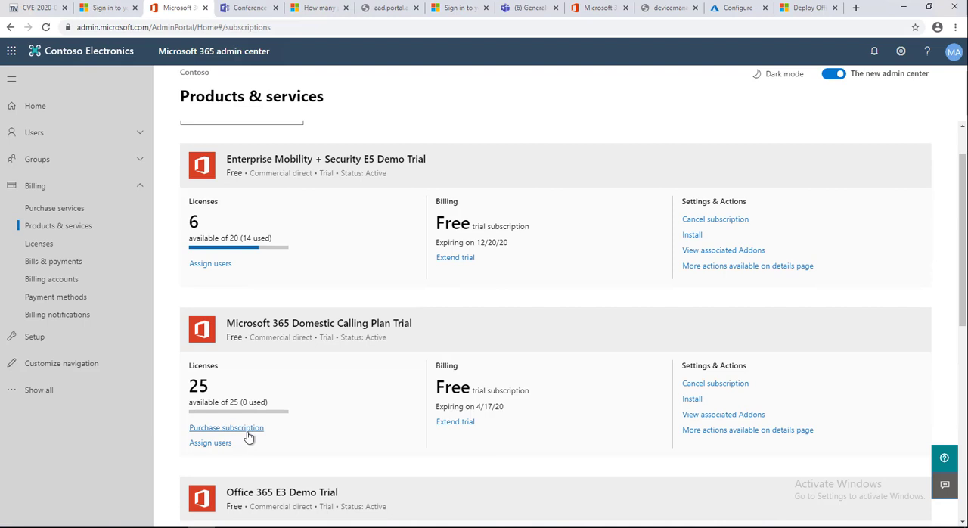
mouse_move(540, 455)
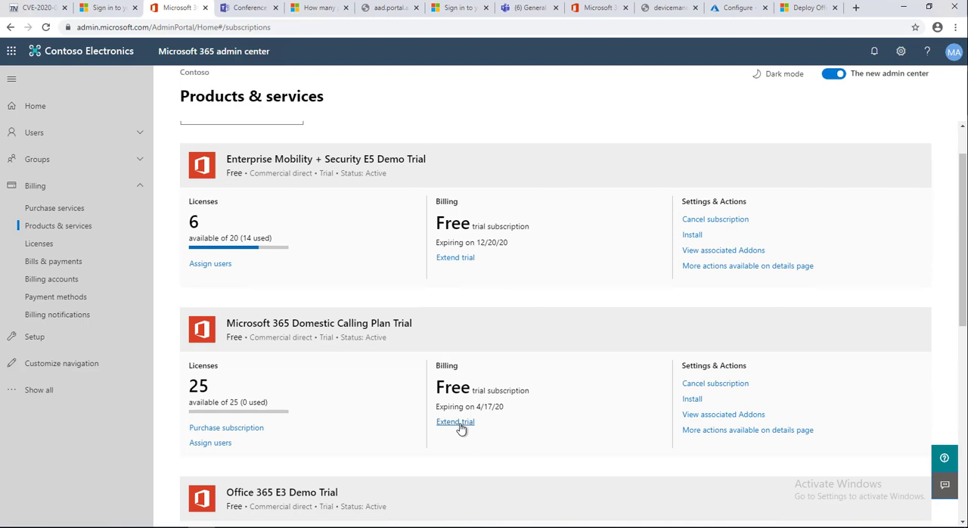
mouse_move(729, 393)
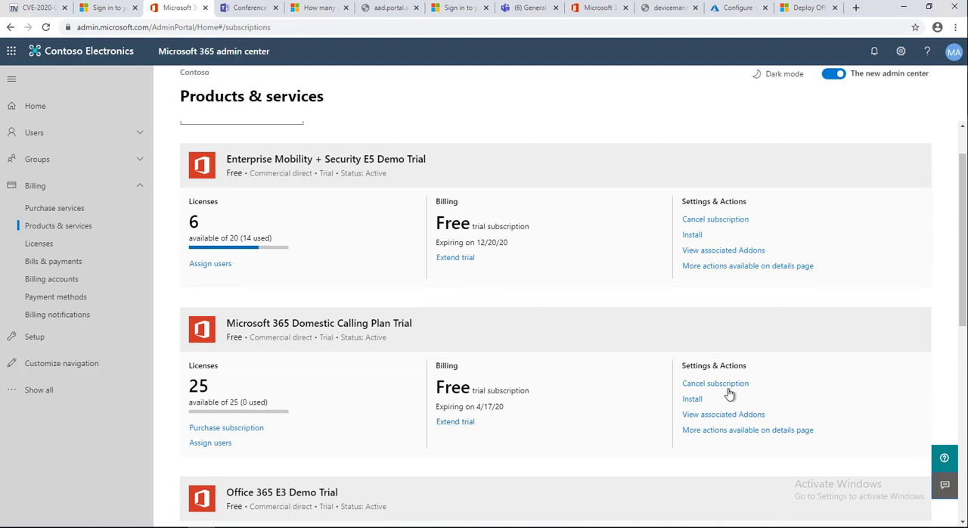
mouse_move(707, 396)
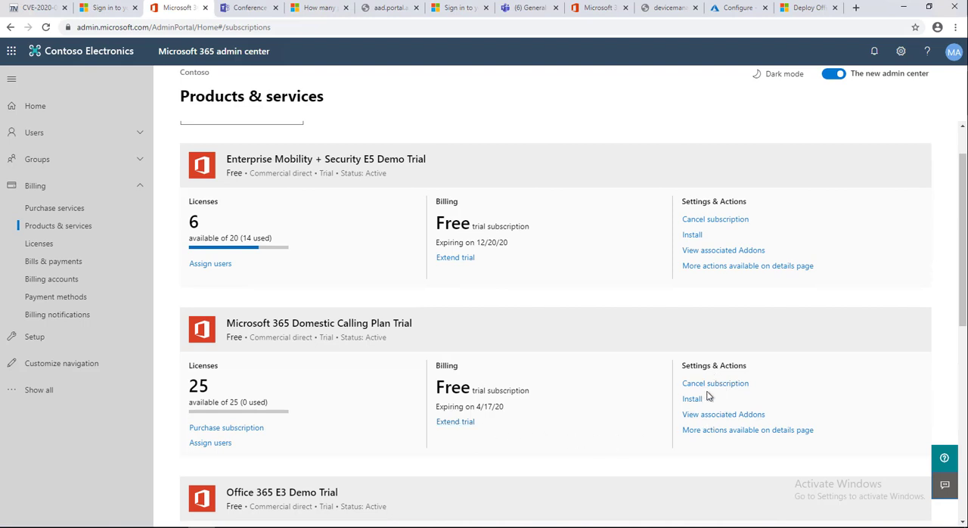
mouse_move(829, 433)
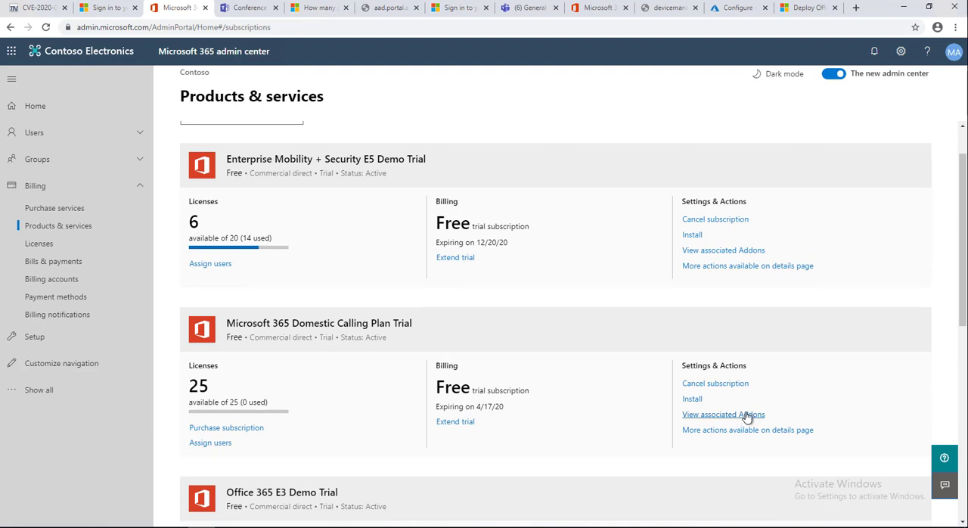
mouse_move(723, 437)
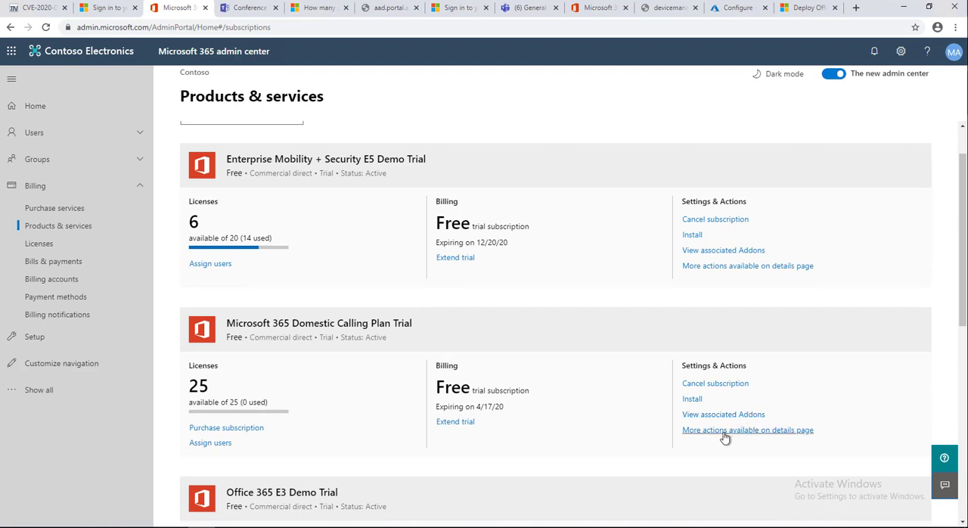
mouse_move(944, 285)
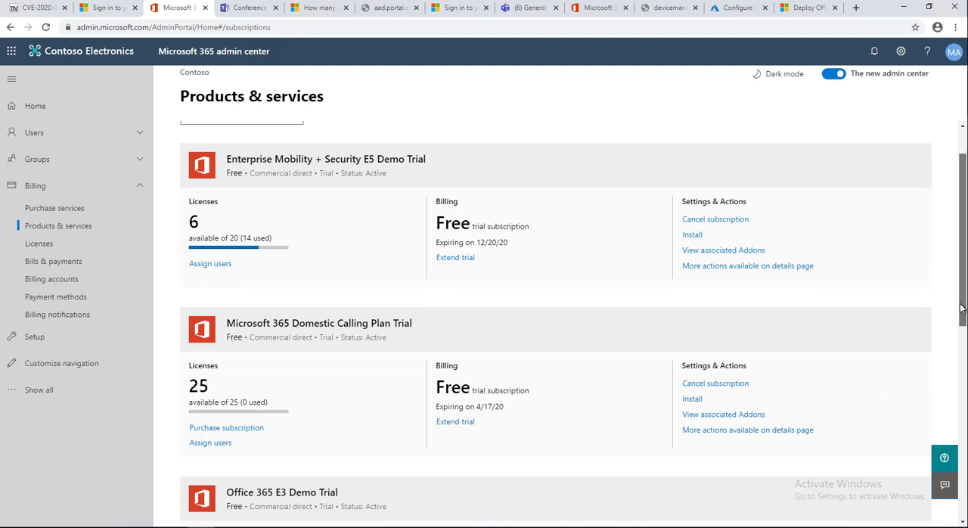
scroll("down", 3)
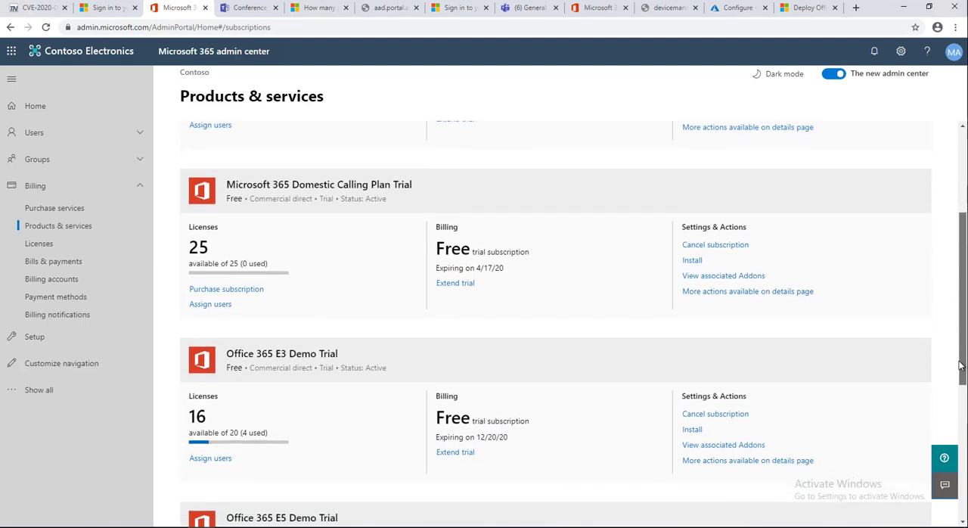
scroll("up", 3)
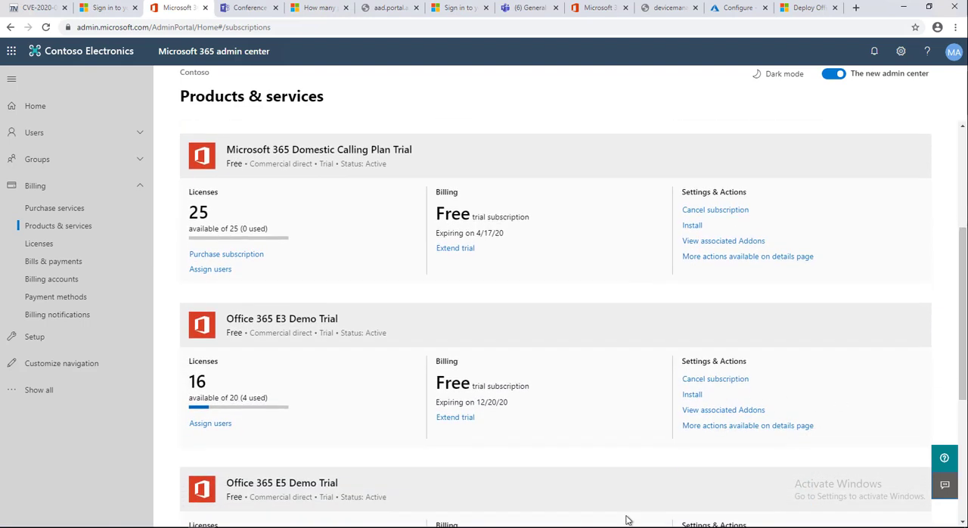